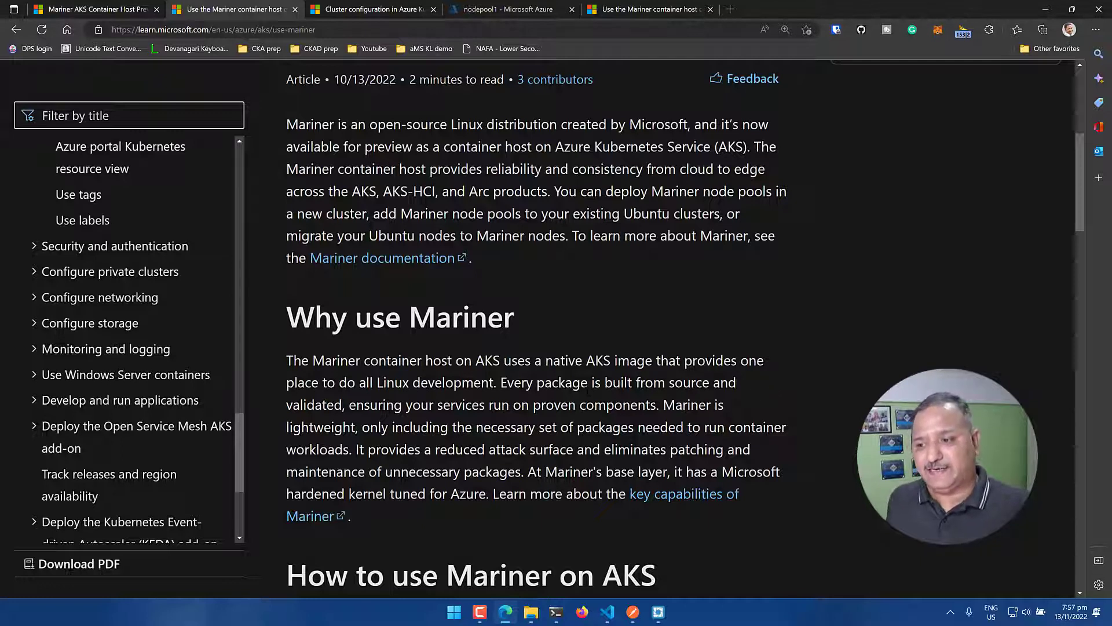
mouse_move(500, 420)
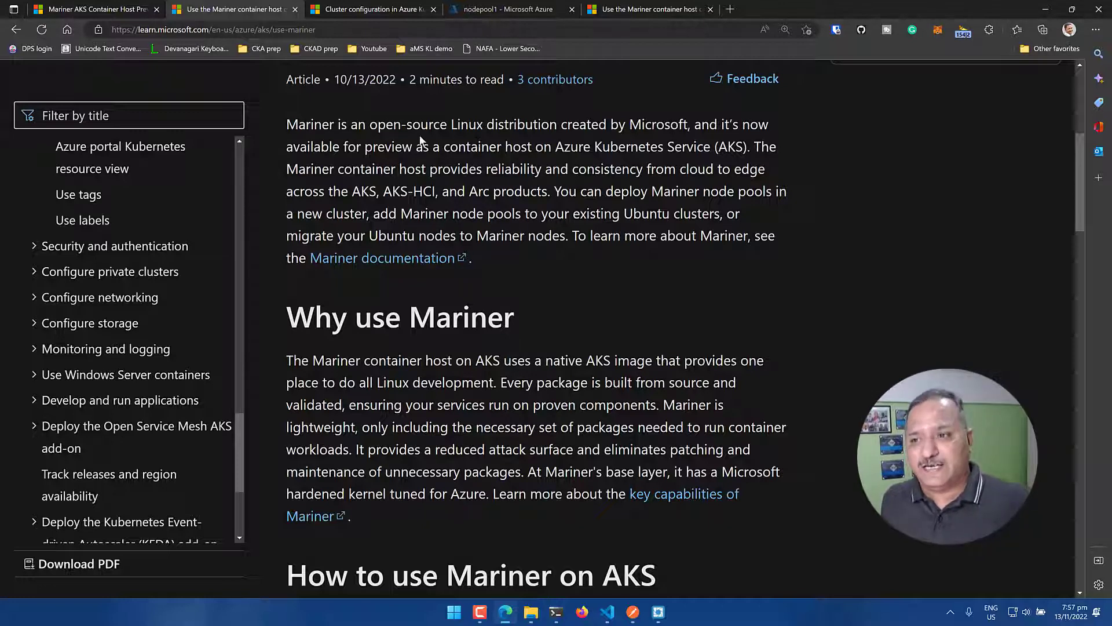
mouse_move(562, 136)
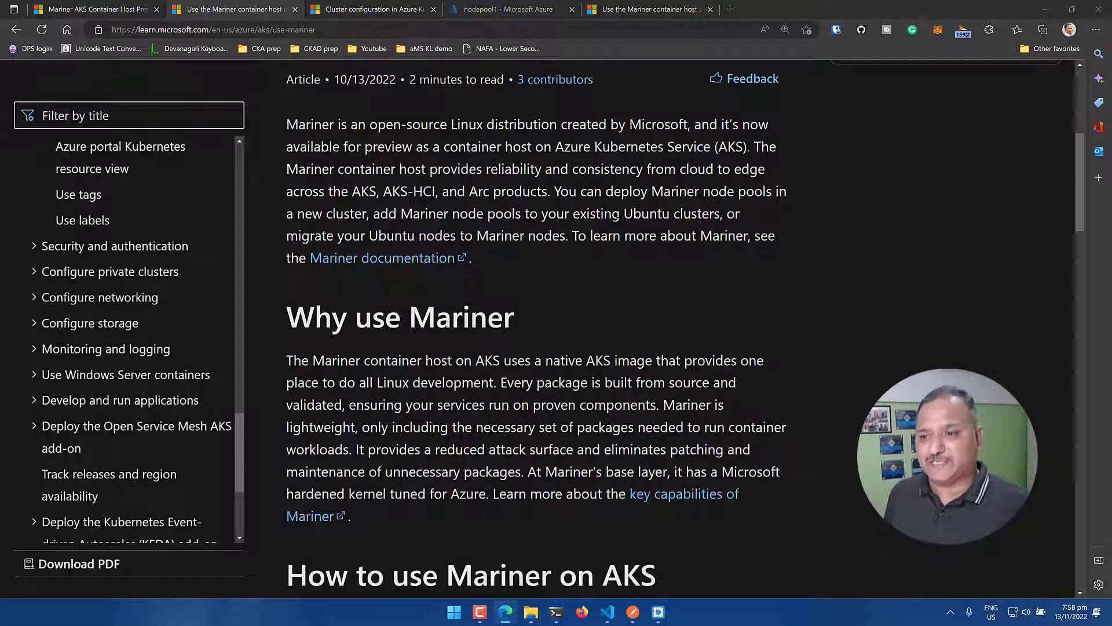
Leave the Mariner container host article and return to Windows Terminal
key(alt+tab)
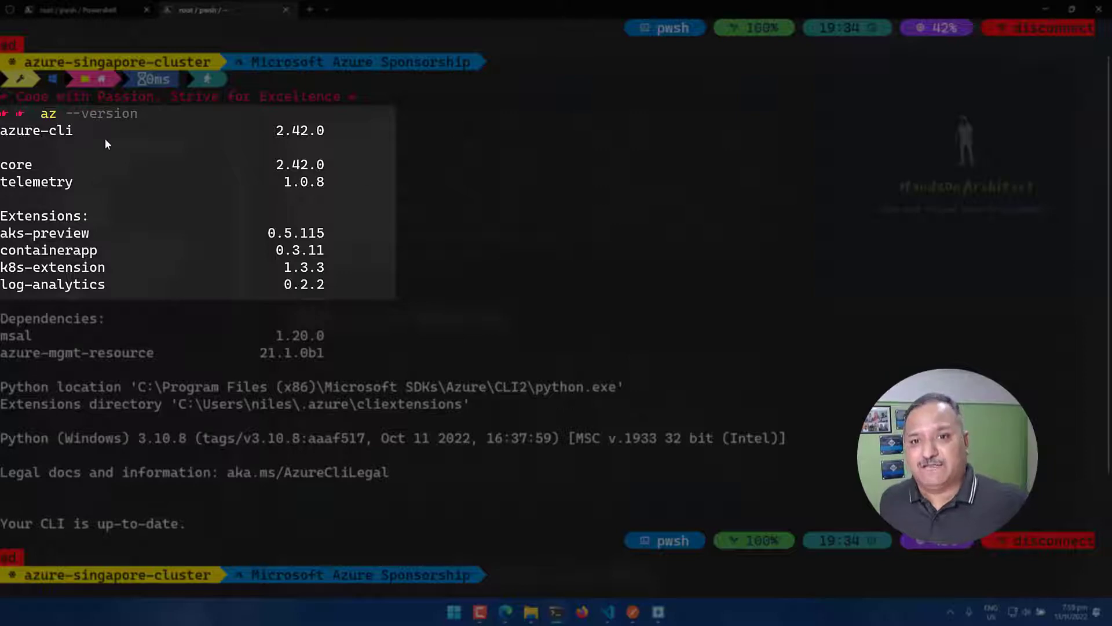
mouse_move(77, 119)
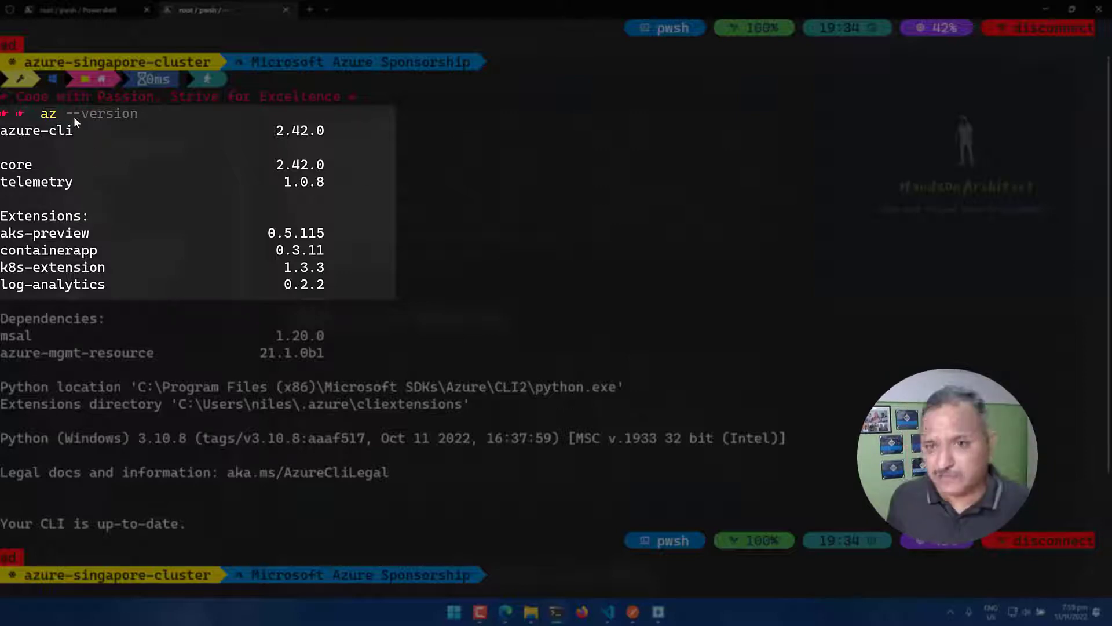
mouse_move(302, 150)
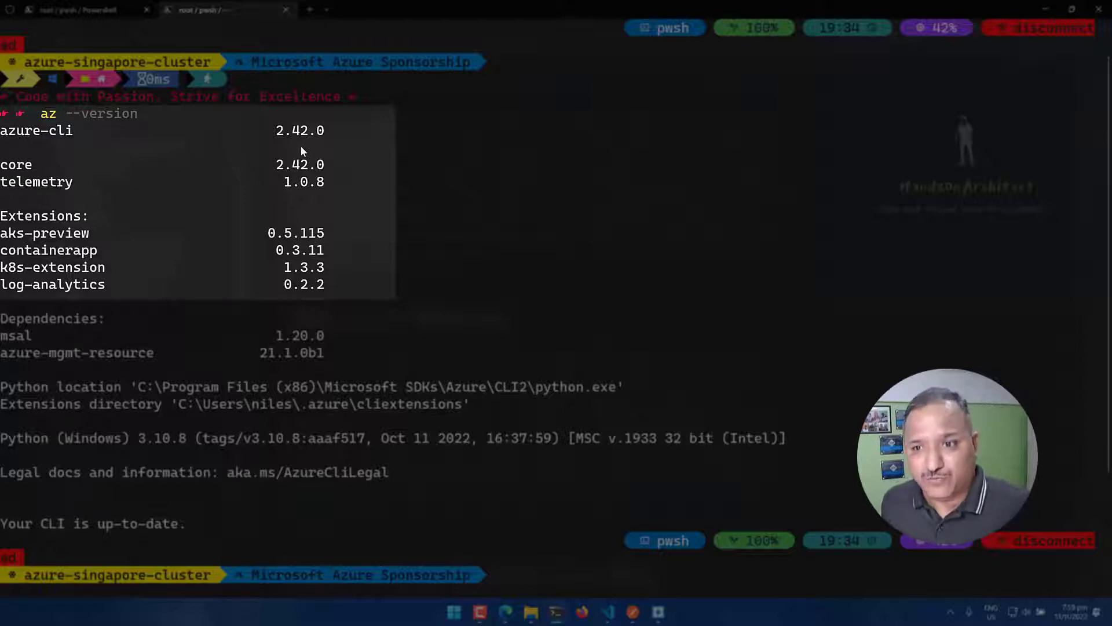
mouse_move(293, 158)
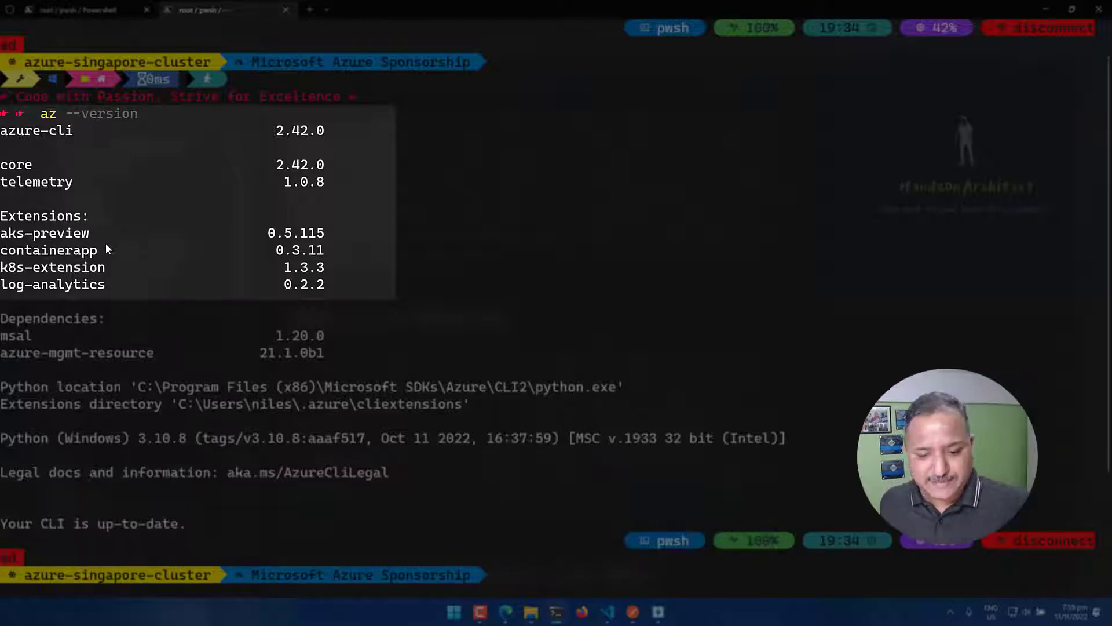
mouse_move(152, 236)
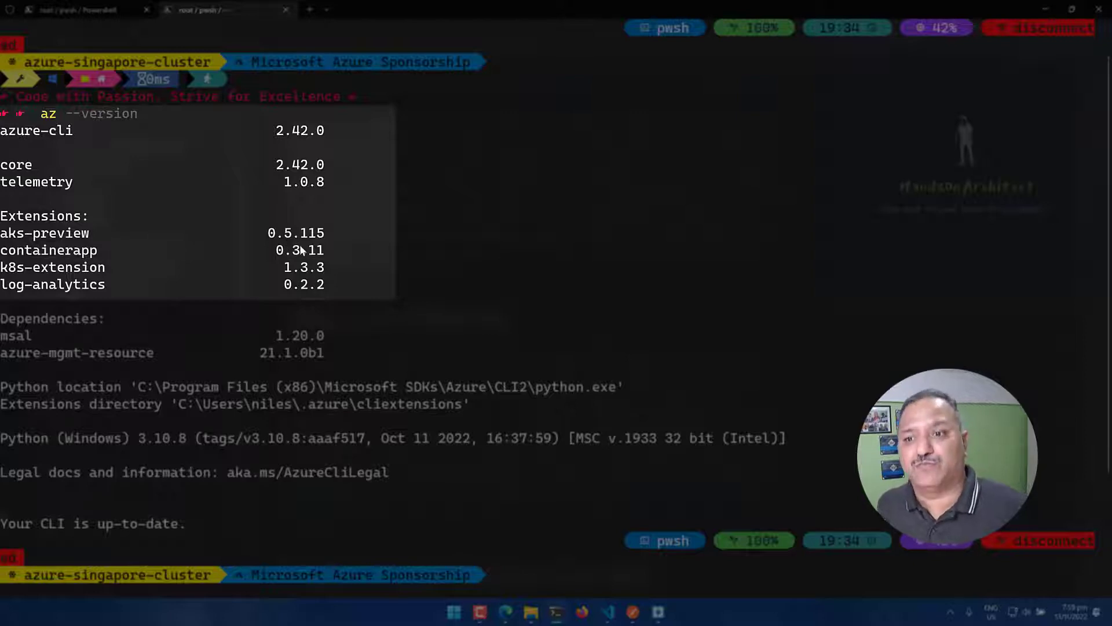
mouse_move(334, 241)
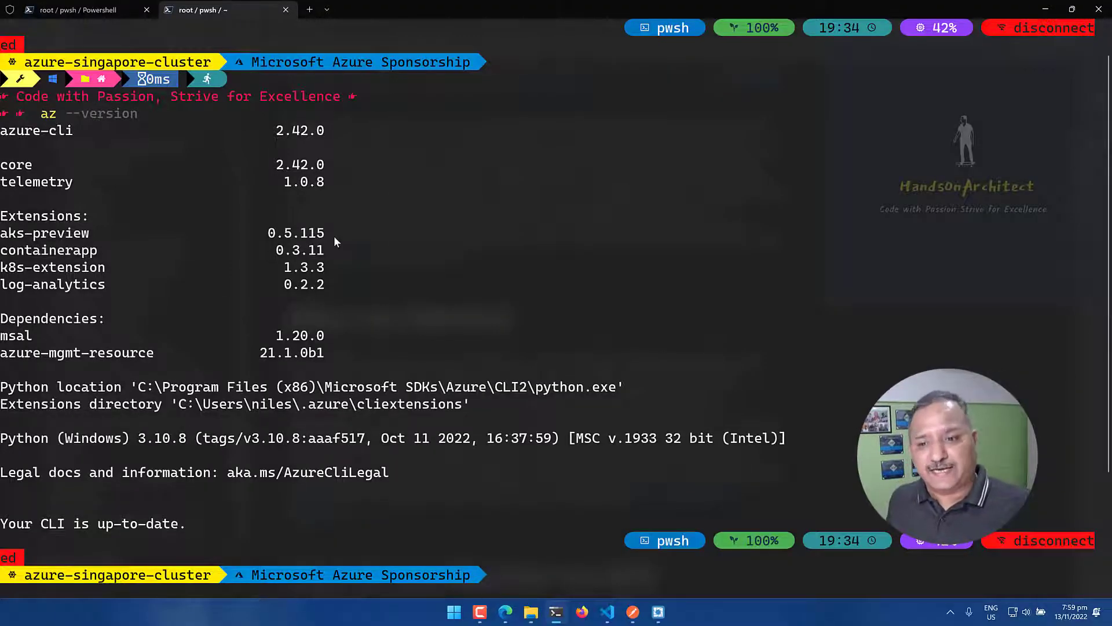
mouse_move(592, 322)
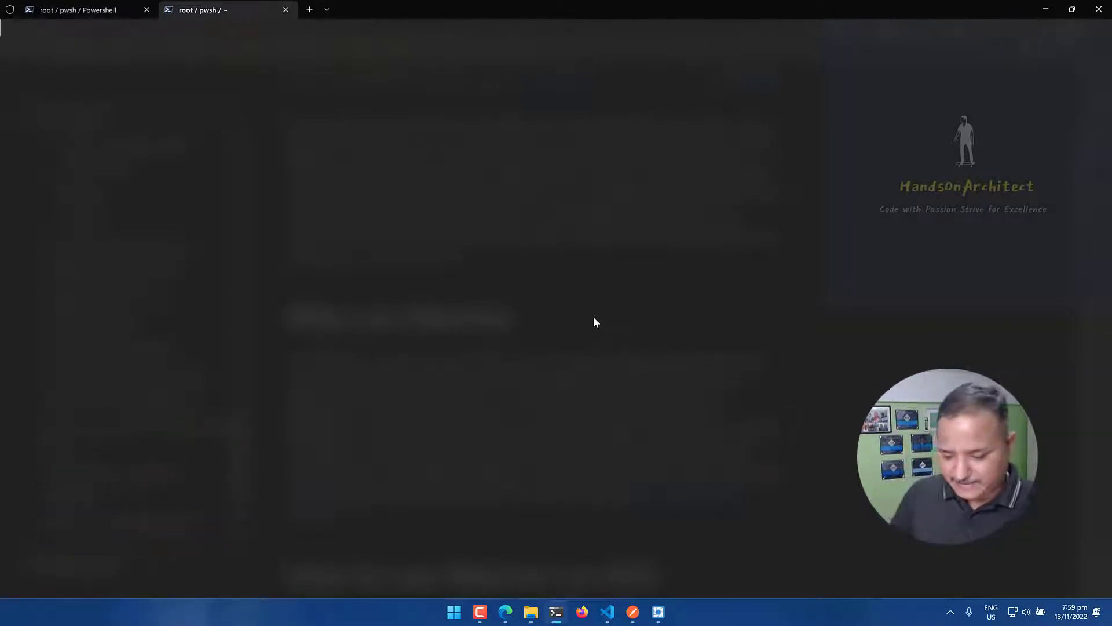
Recall the 'az extension' aks-preview commands from history, then move to VS Code
text(az extensio)
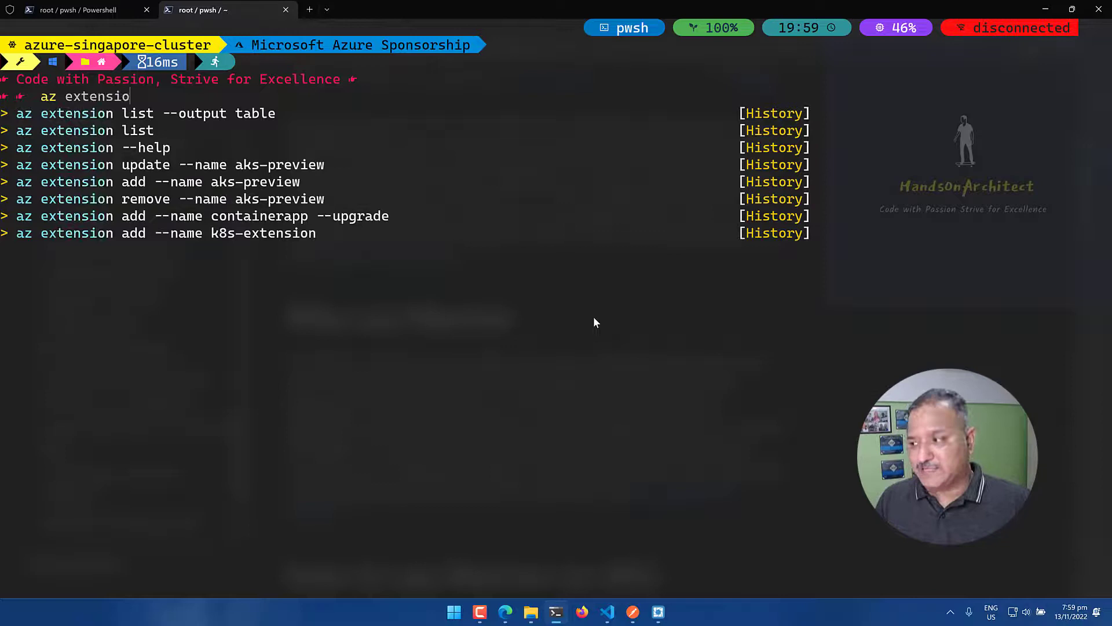
text(n add --name aks-preview)
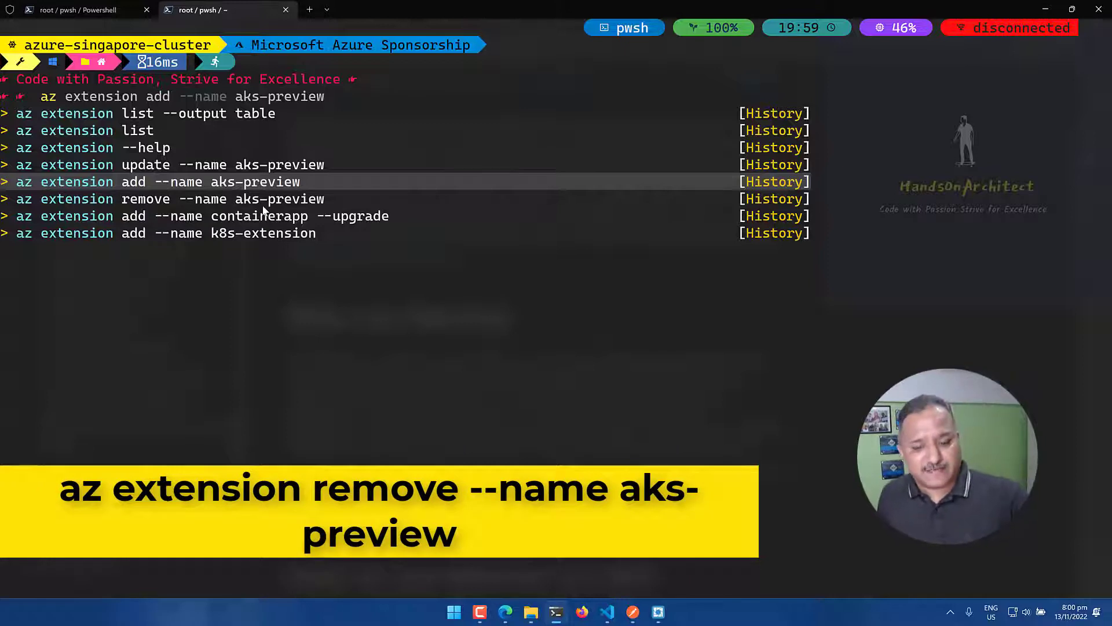
mouse_move(375, 291)
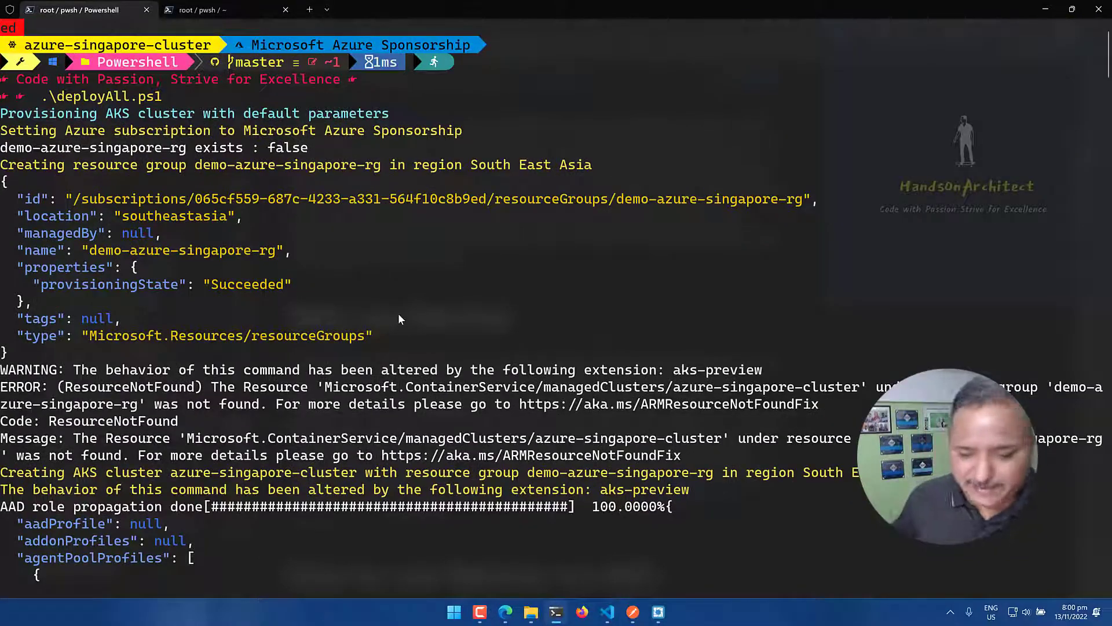
key(alt+tab)
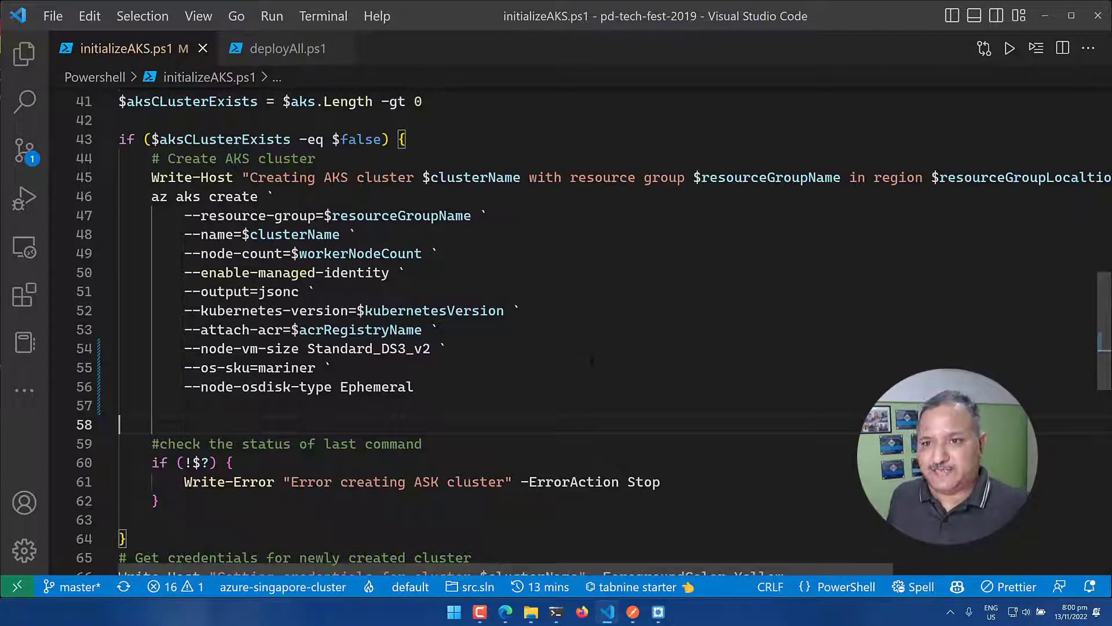
click(287, 49)
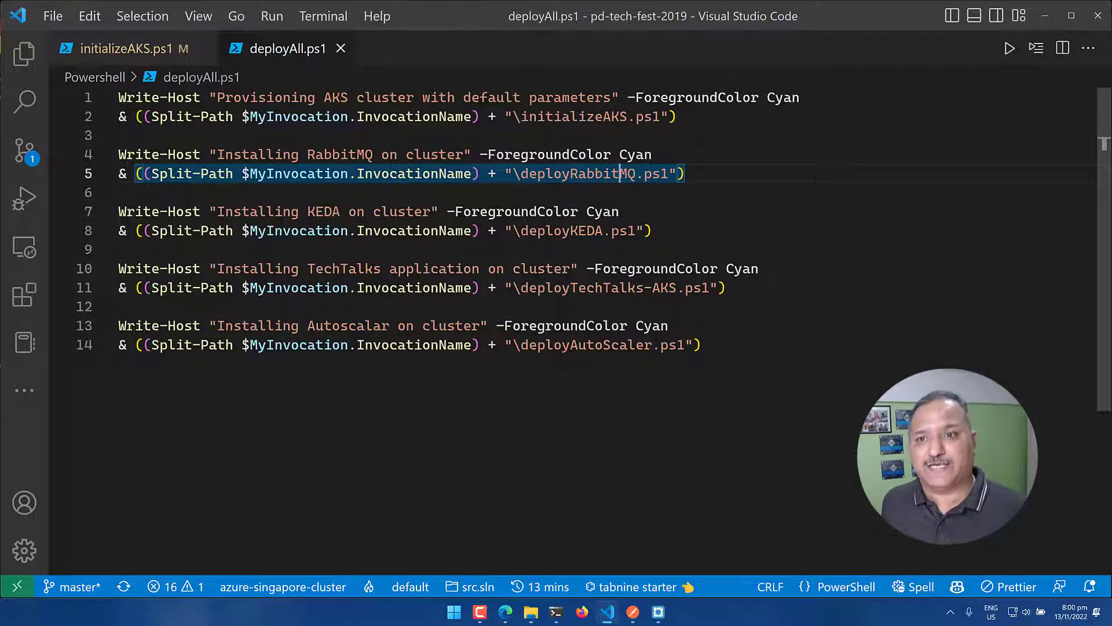
click(579, 230)
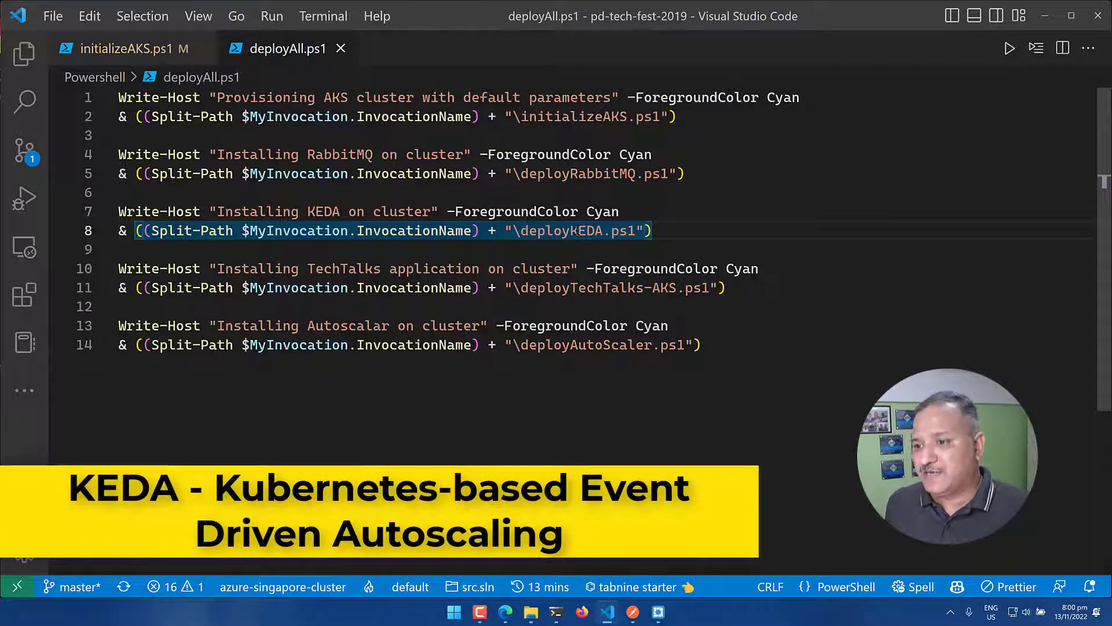
click(610, 287)
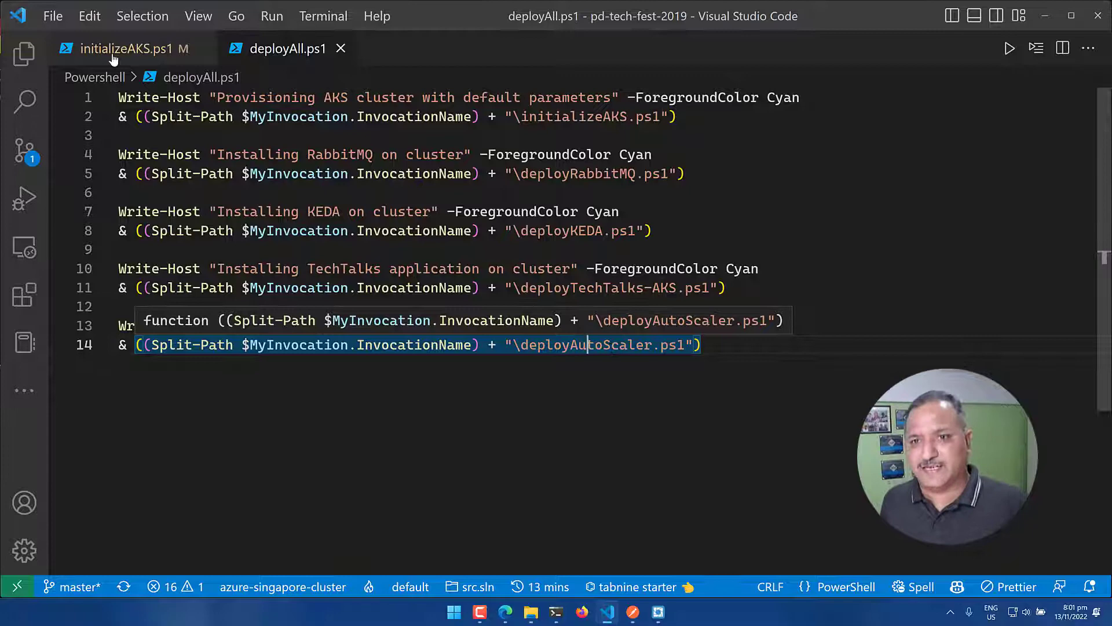
click(129, 49)
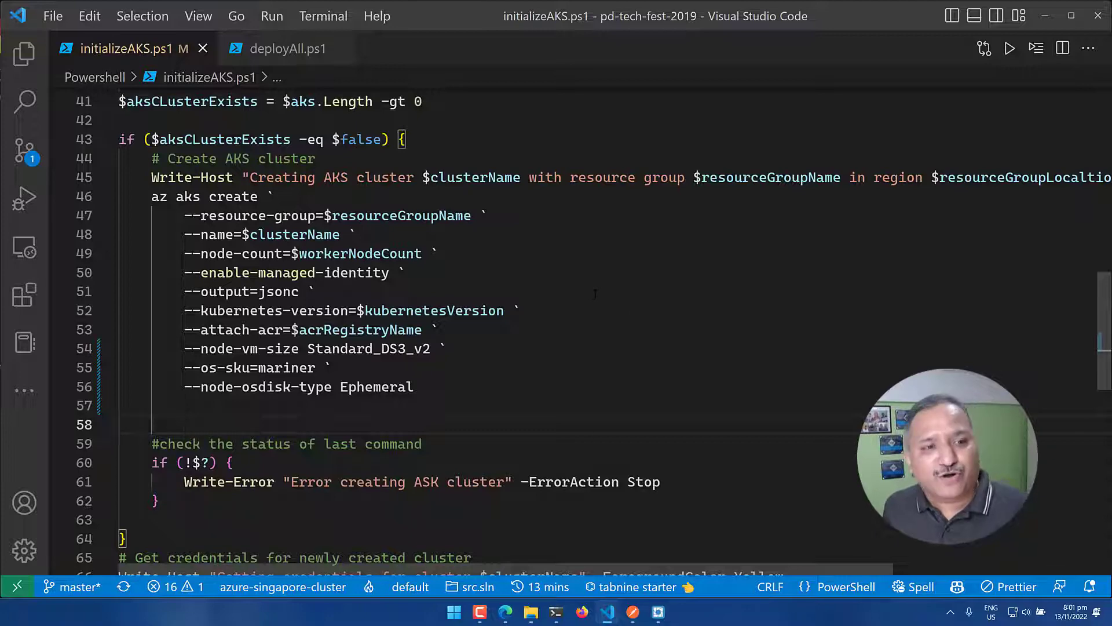
scroll(up, 3)
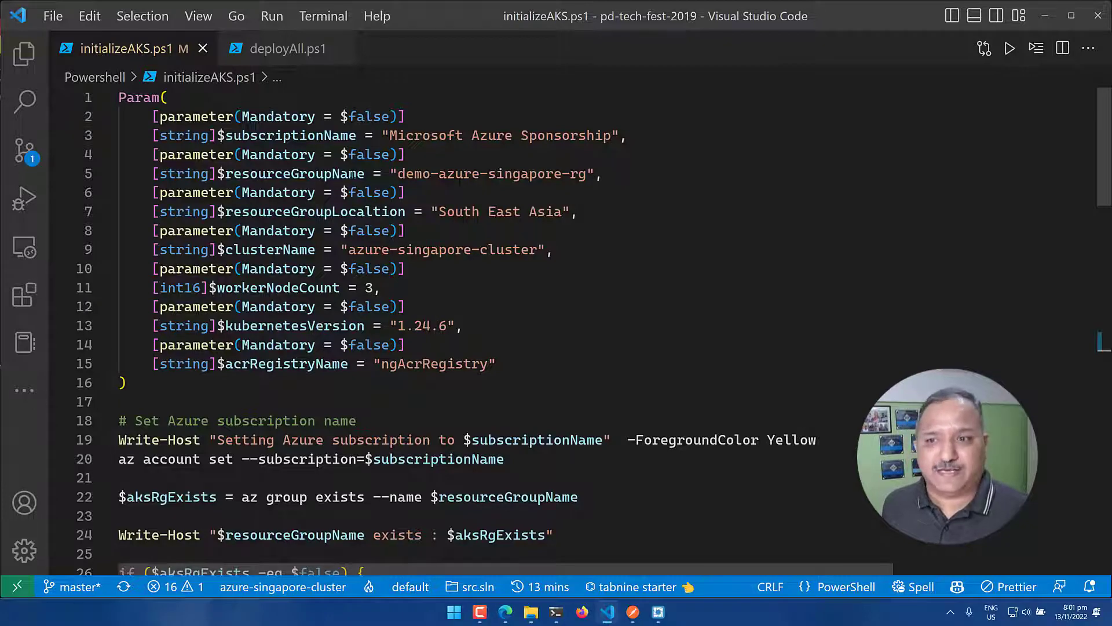
double_click(312, 211)
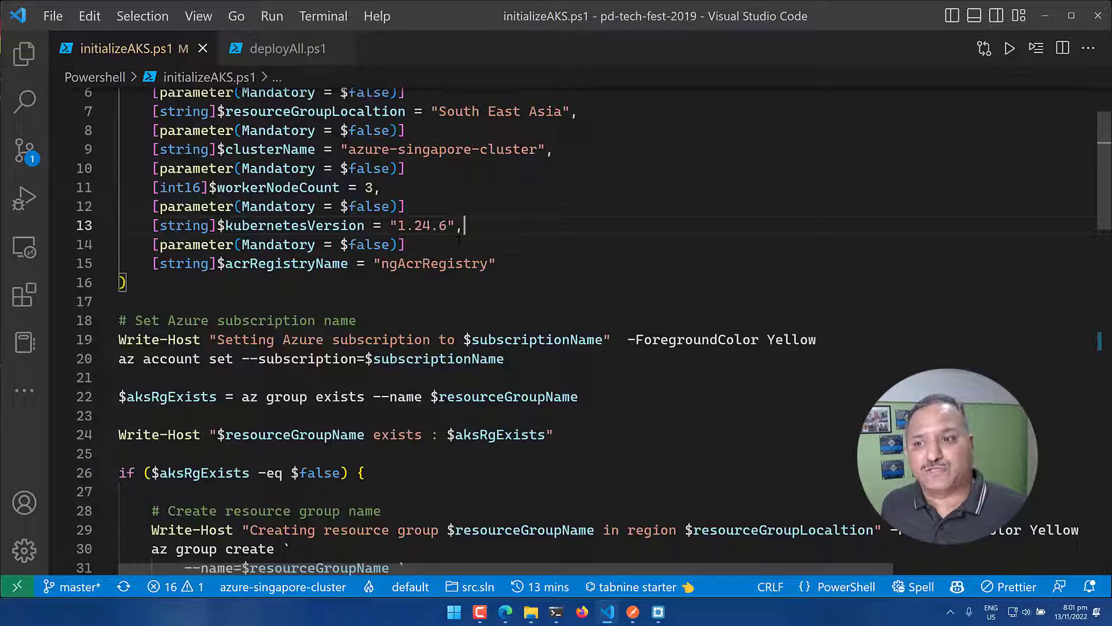
scroll(down, 3)
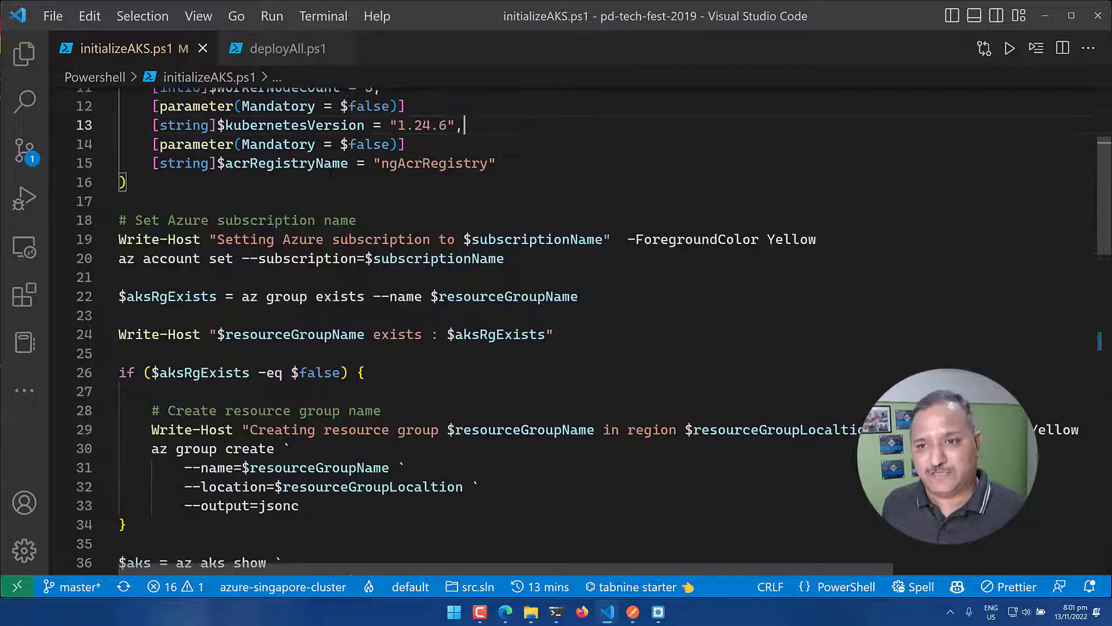
double_click(284, 163)
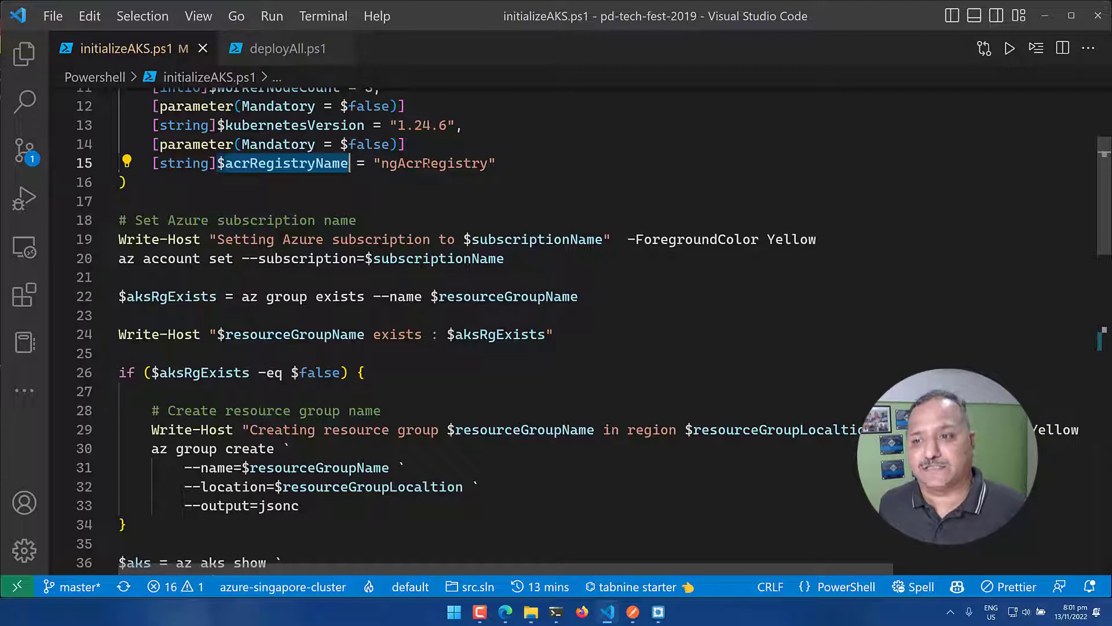
scroll(down, 3)
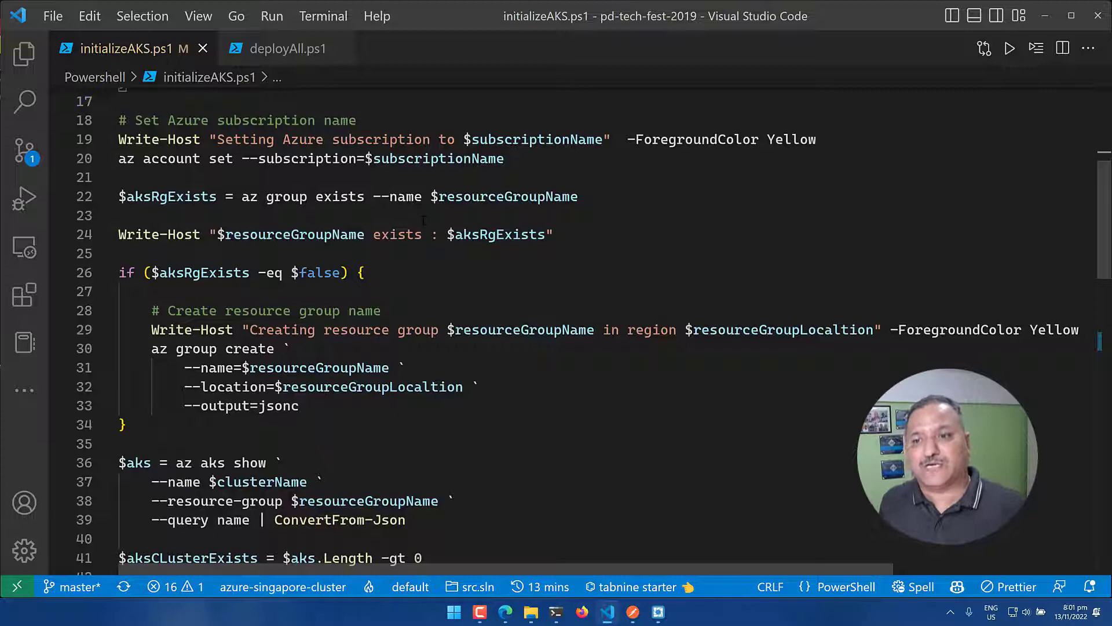
scroll(down, 3)
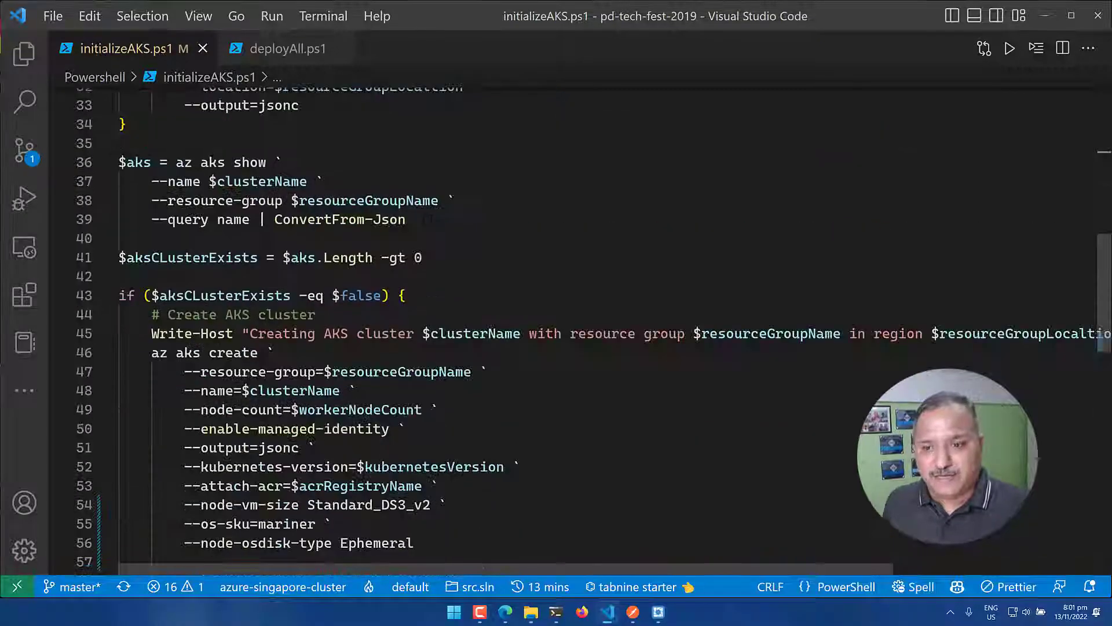
Highlight --os-sku=mariner and --node-osdisk-type Ephemeral in az aks create, then show the Mariner docs
scroll(down, 3)
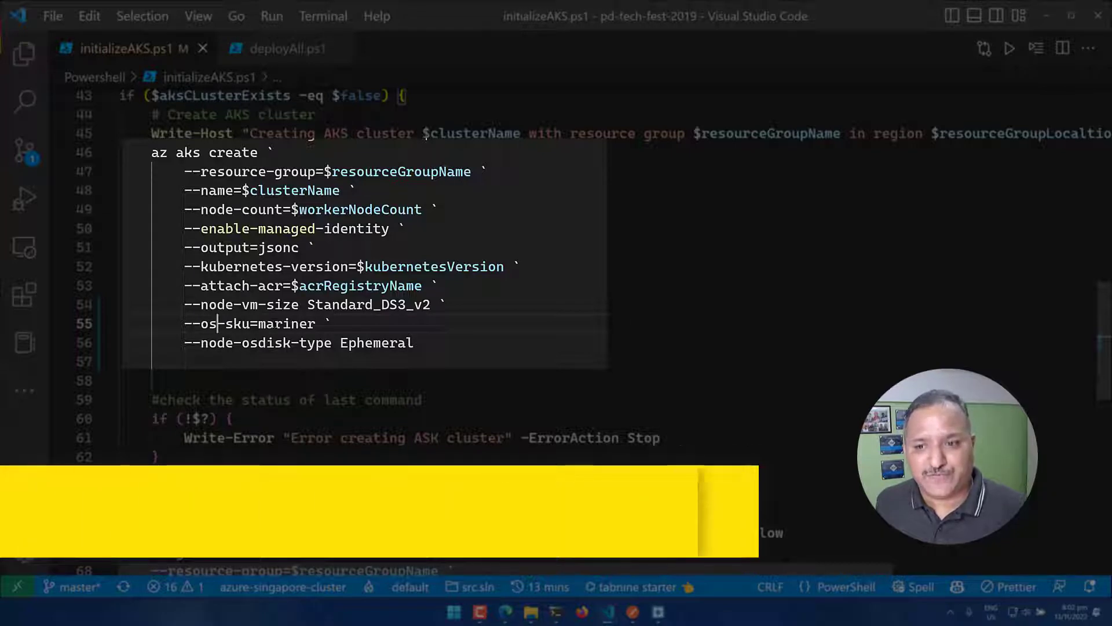
double_click(285, 324)
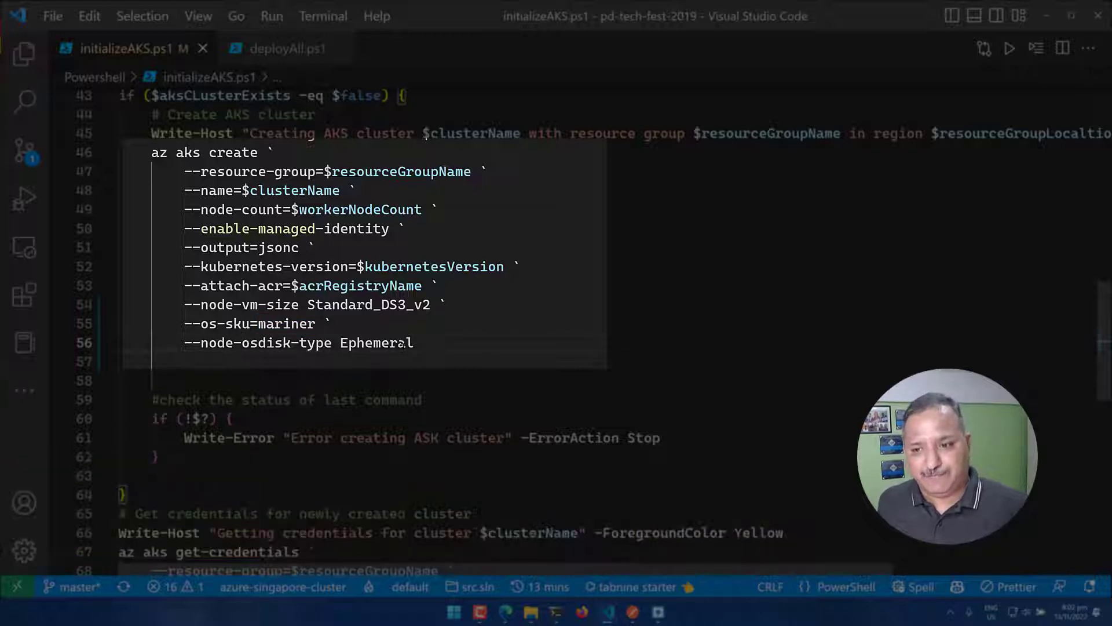
double_click(375, 343)
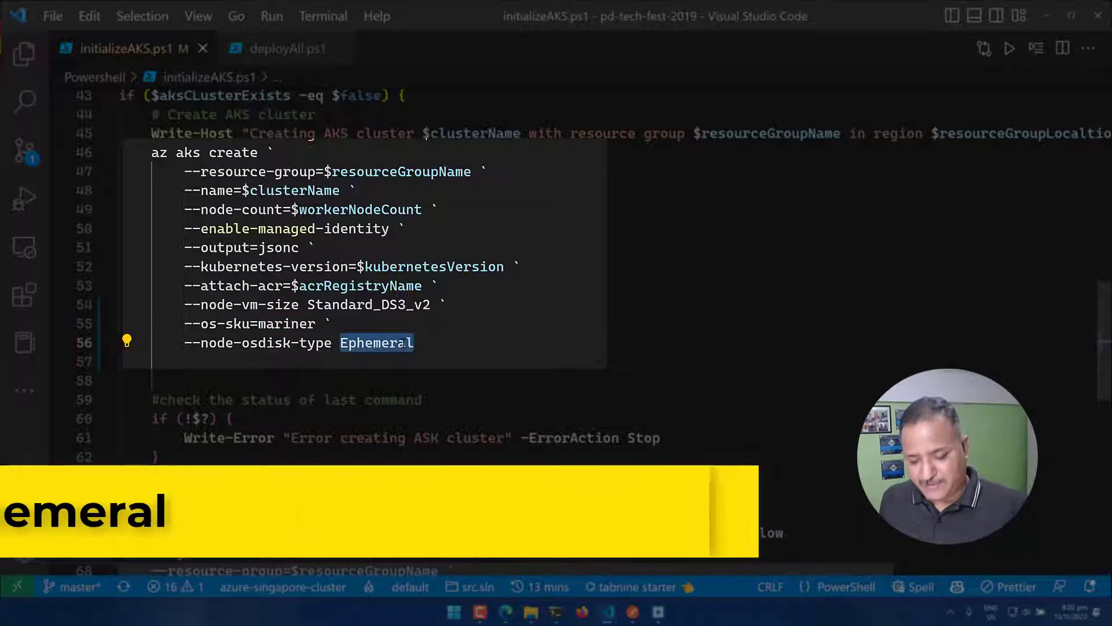
key(alt+tab)
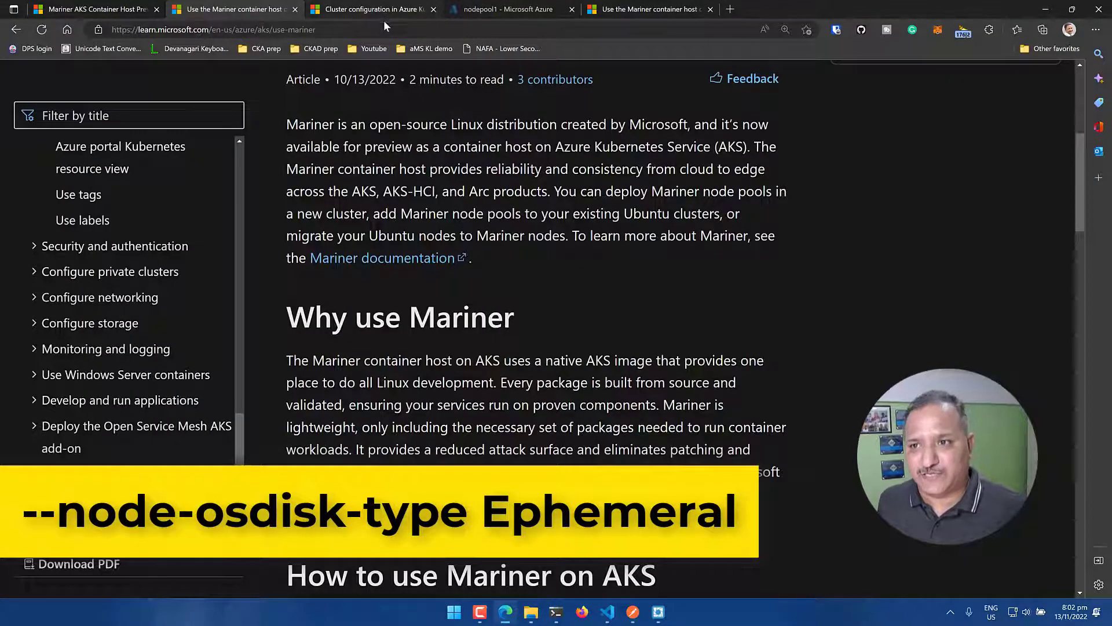
click(374, 9)
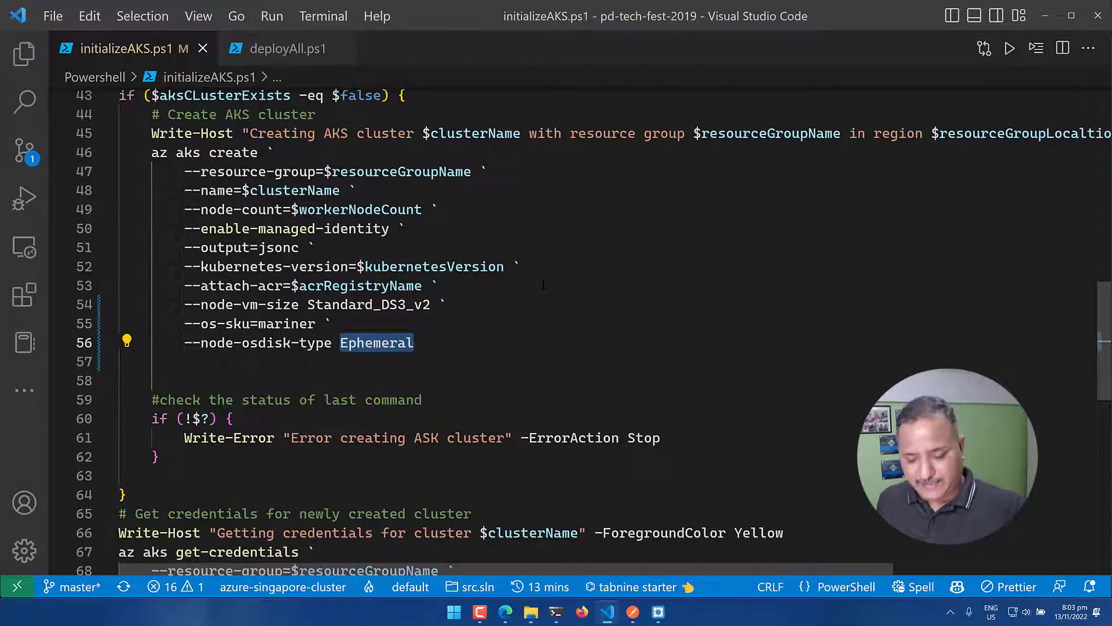
Review the deployAll JSON output confirming osSku Mariner and osDiskType Ephemeral for the node pool
key(alt+tab)
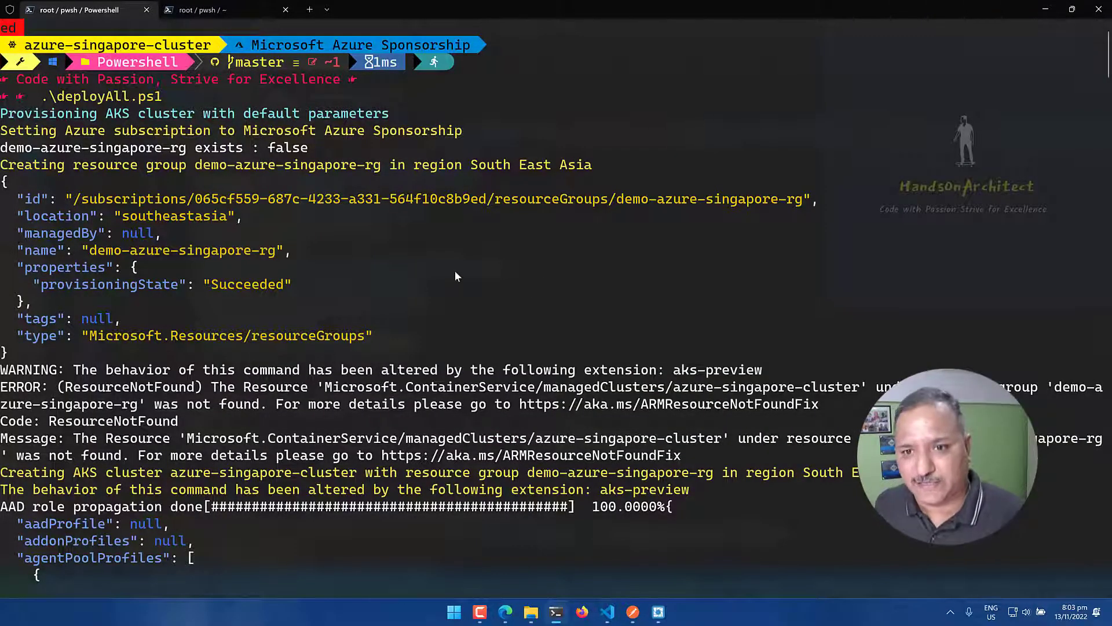
mouse_move(443, 273)
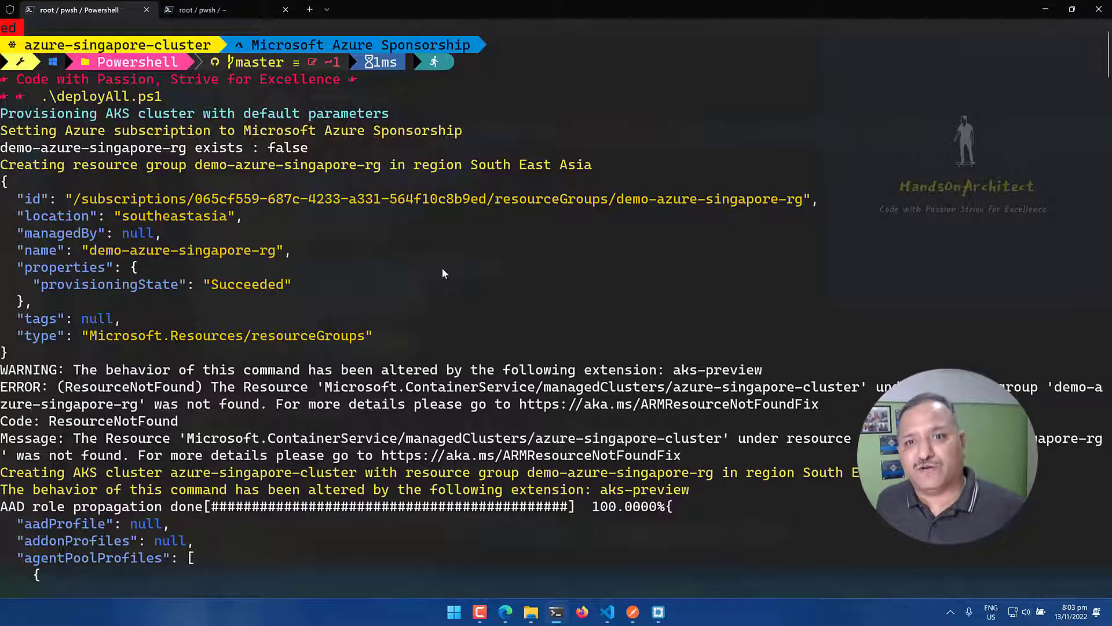
mouse_move(382, 228)
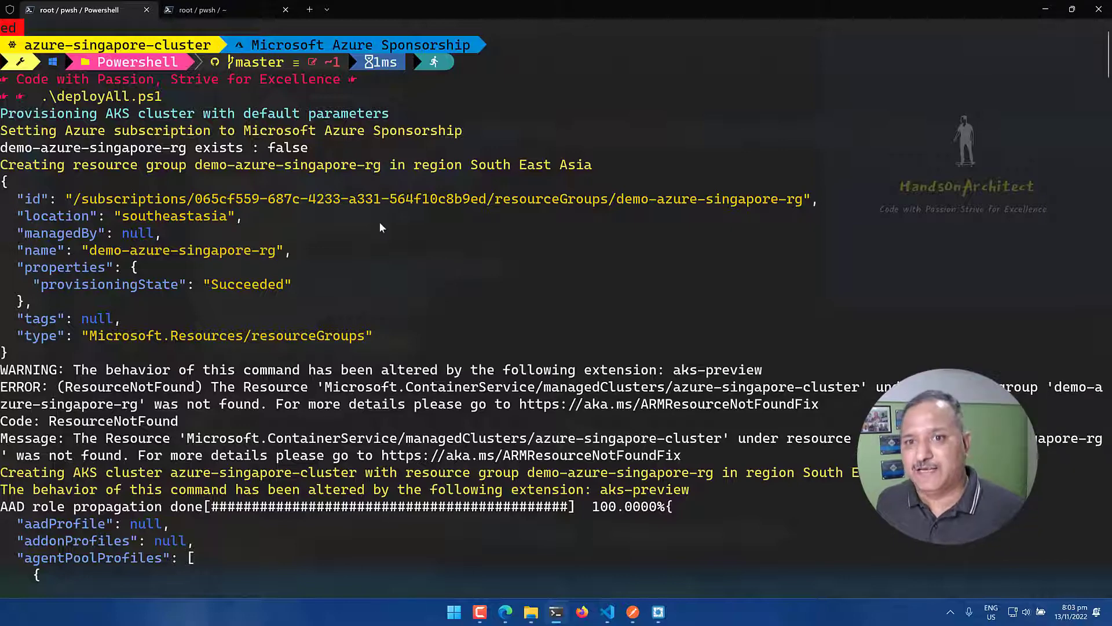
scroll(down, 3)
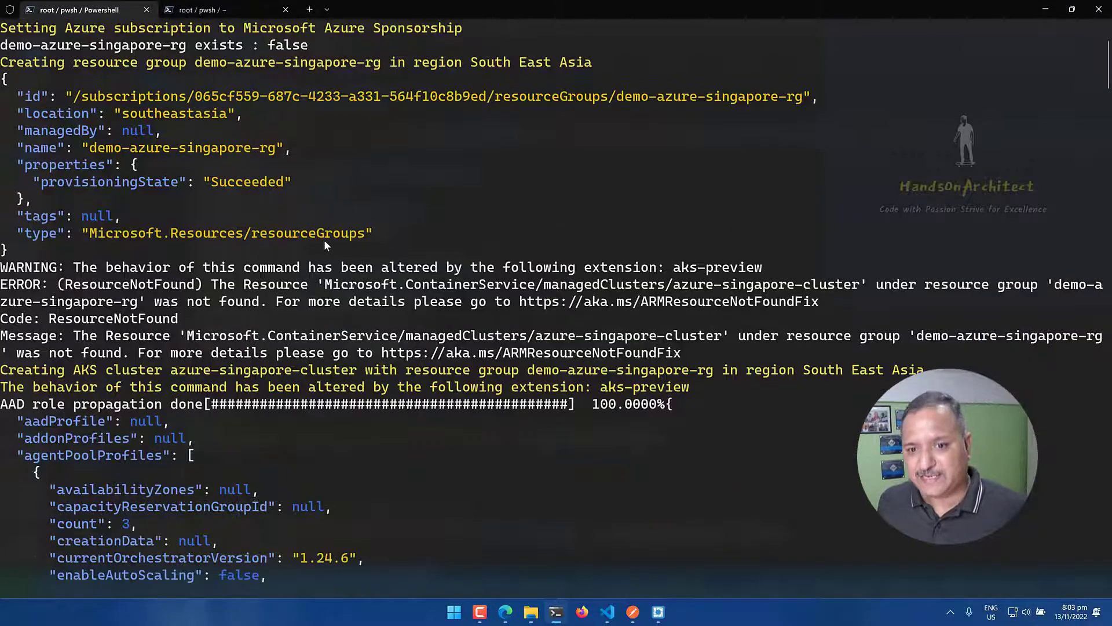
scroll(down, 3)
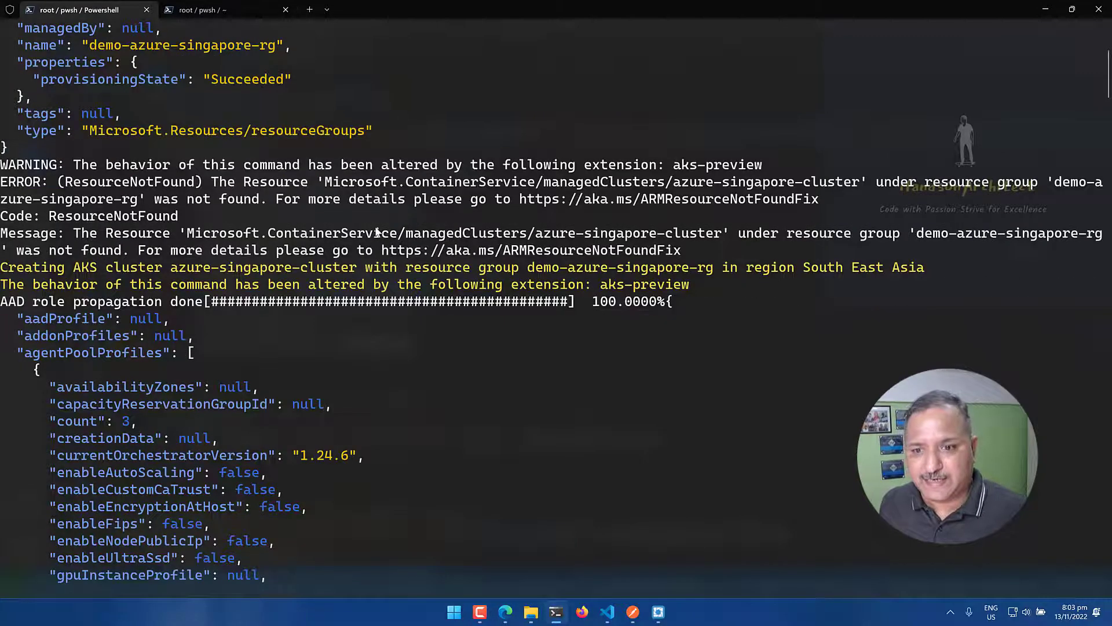
scroll(down, 3)
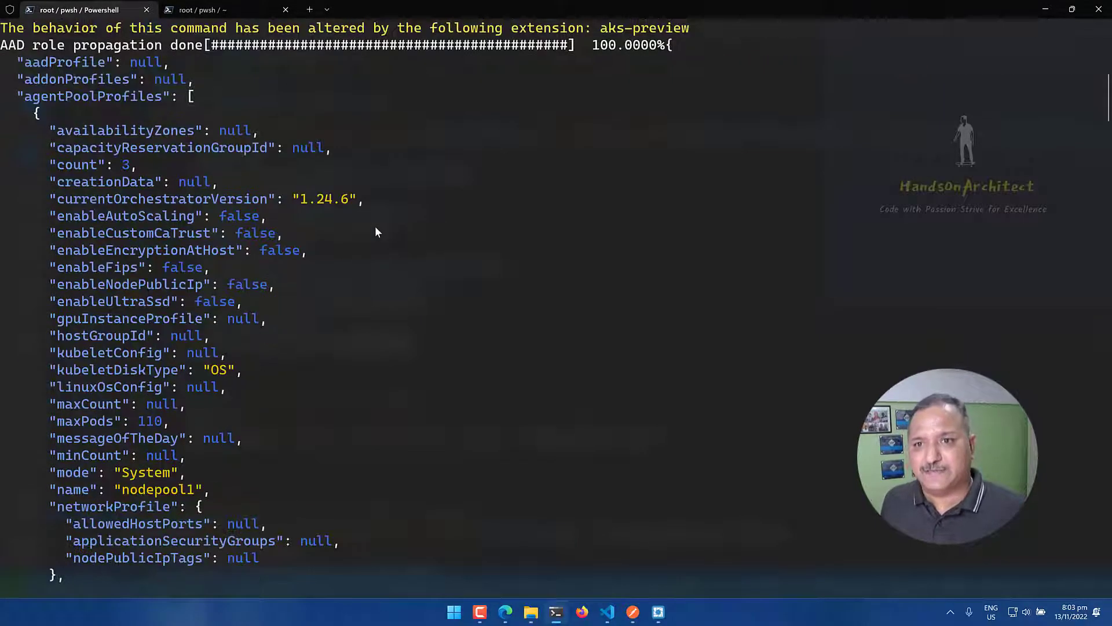
scroll(down, 3)
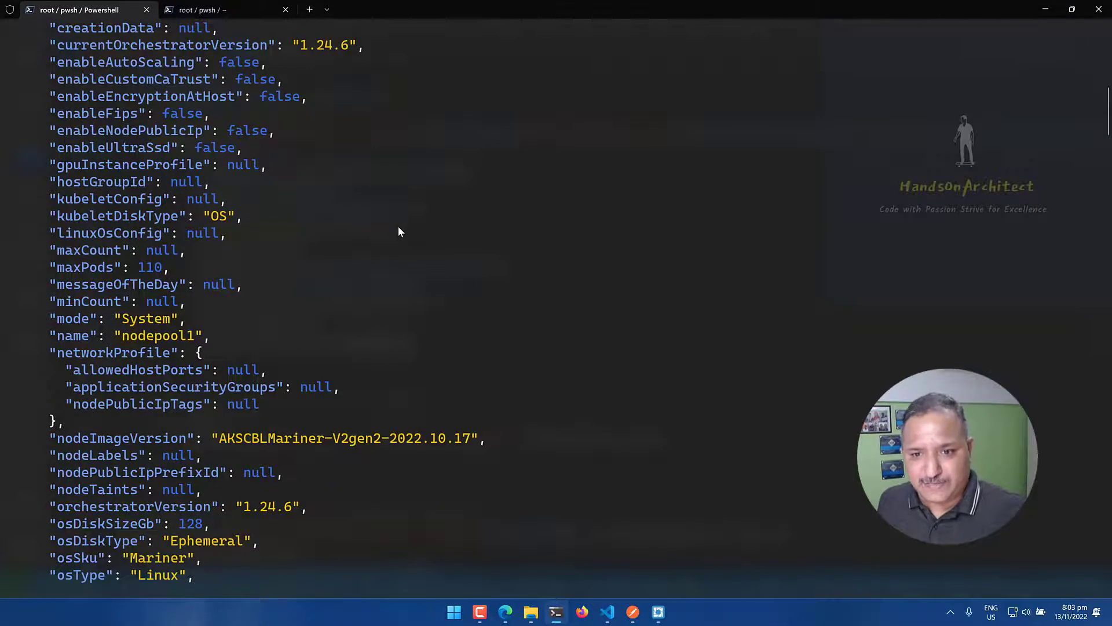
scroll(down, 3)
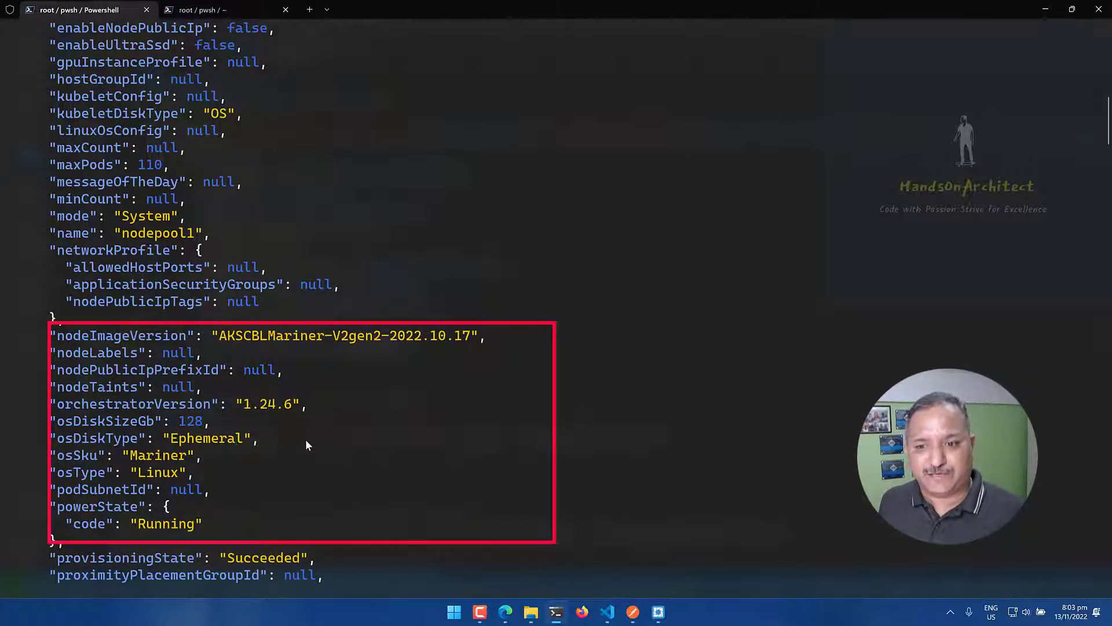
scroll(down, 3)
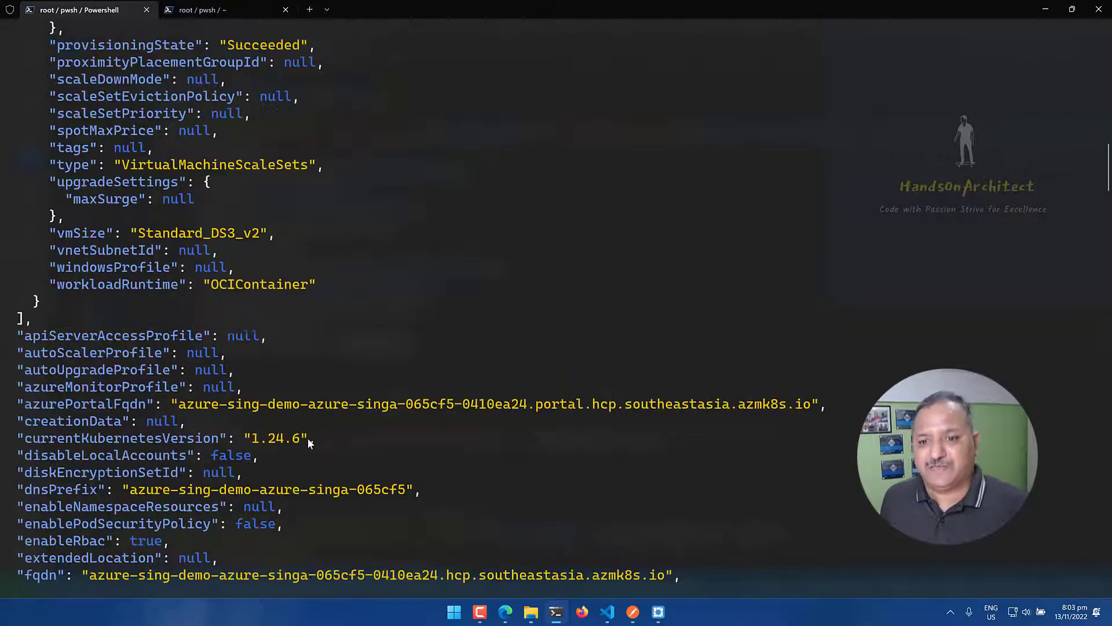
scroll(down, 3)
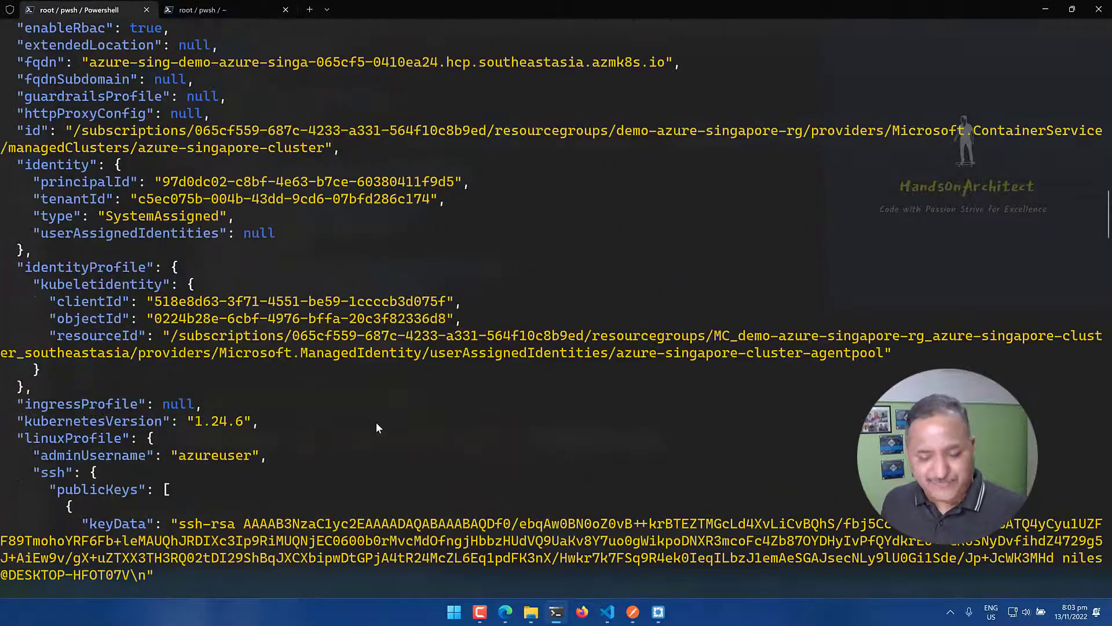
scroll(down, 3)
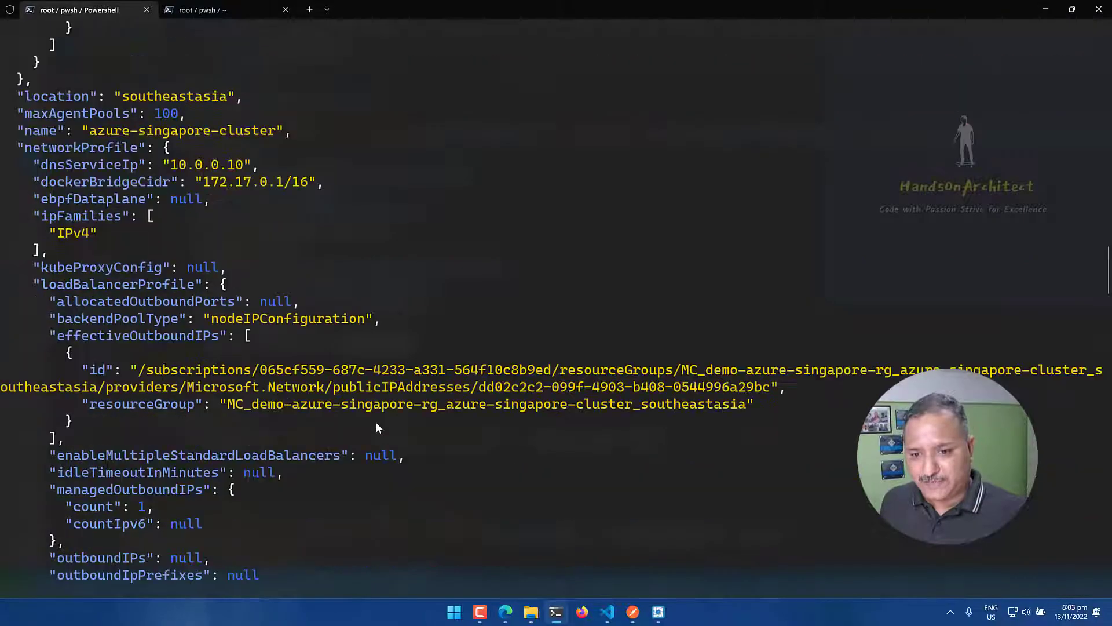
scroll(down, 3)
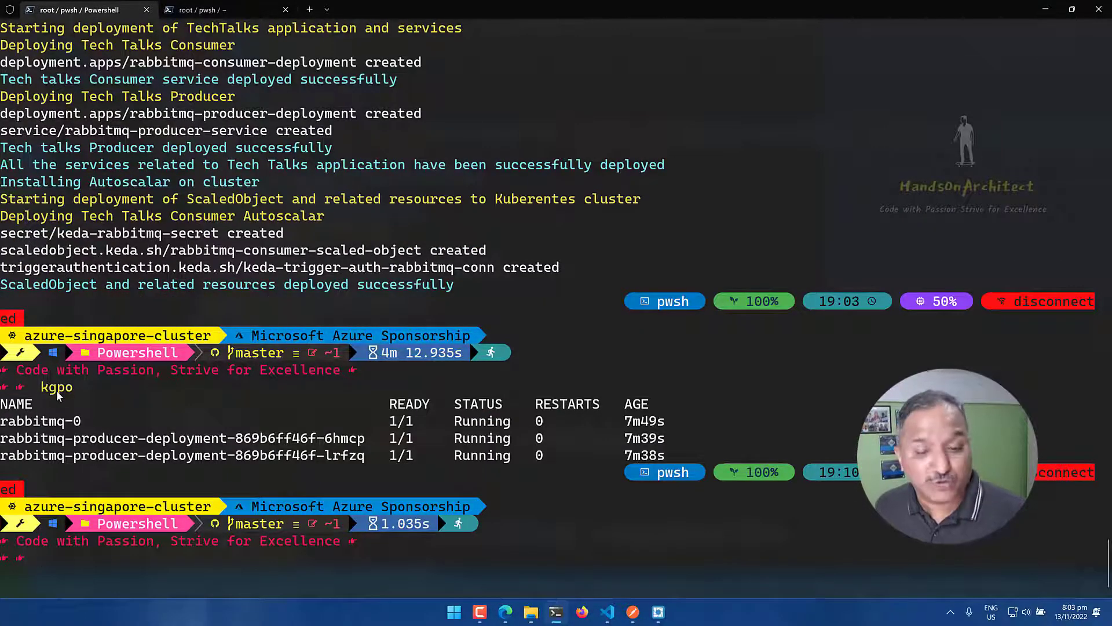
mouse_move(104, 427)
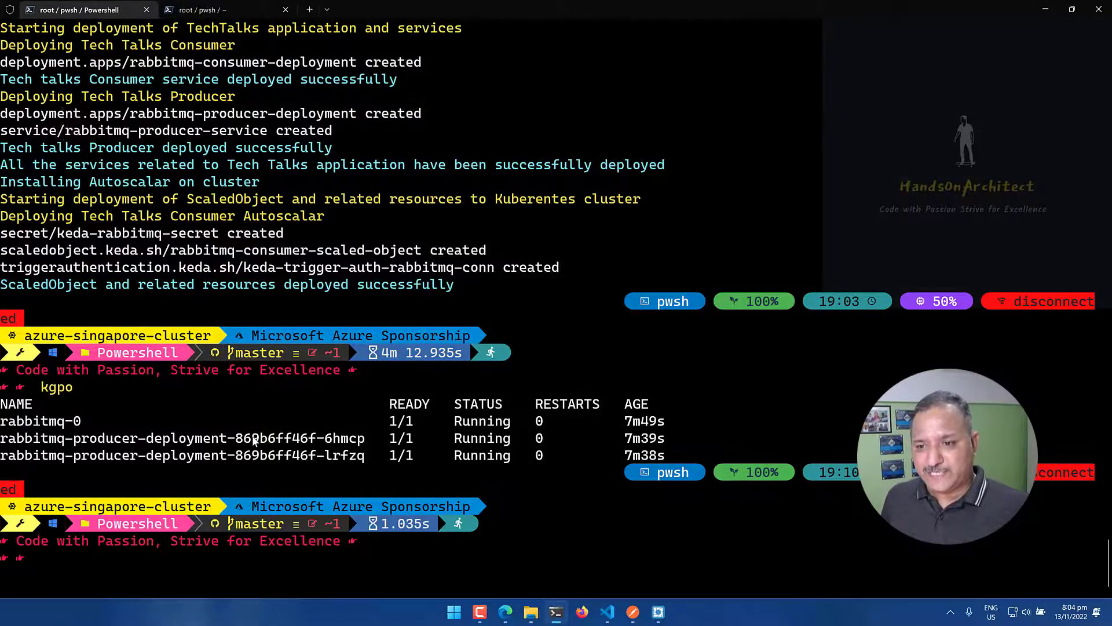
After kgpo lists the rabbitmq and producer pods Running, move to the Lens dashboard
key(alt+tab)
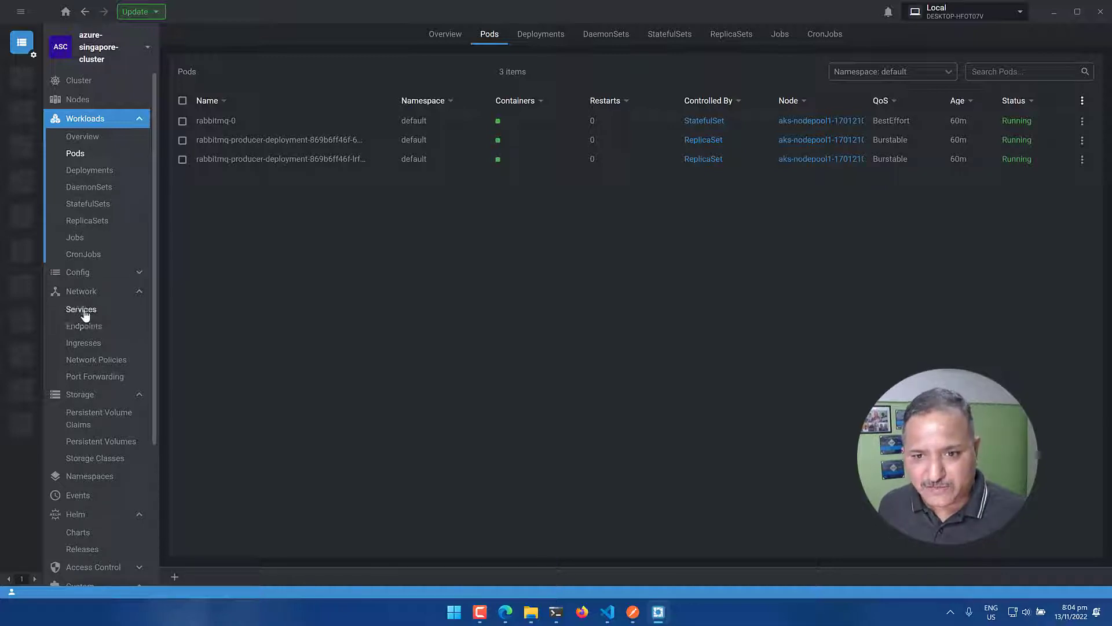
Show rabbitmq-producer-service under Network > Services and take its external IP 20.43.149.250 to Postman
click(81, 308)
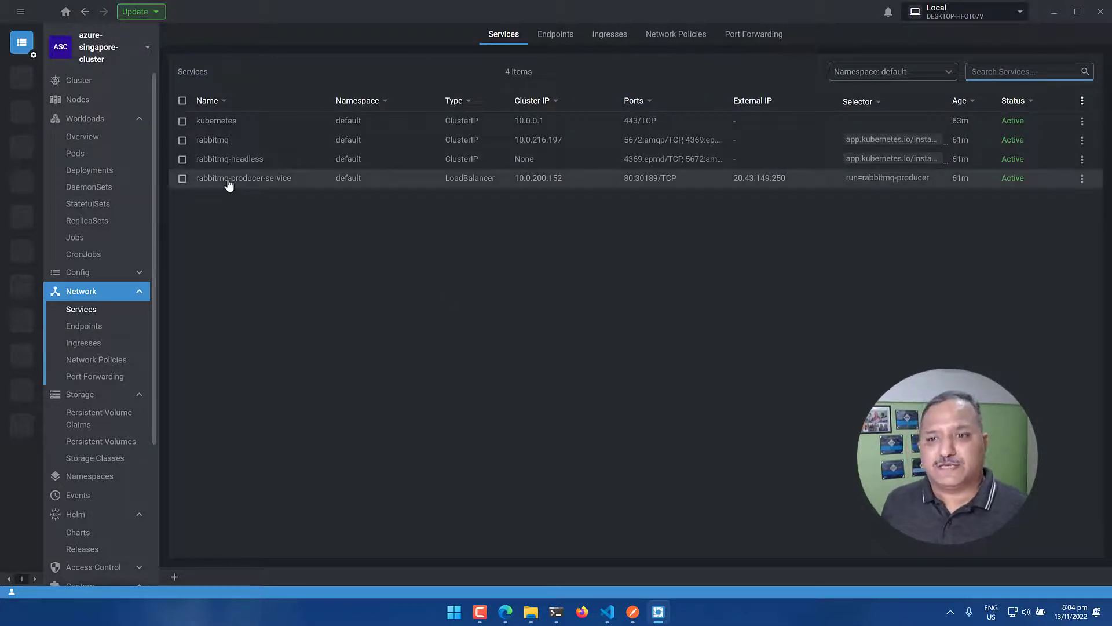
click(243, 178)
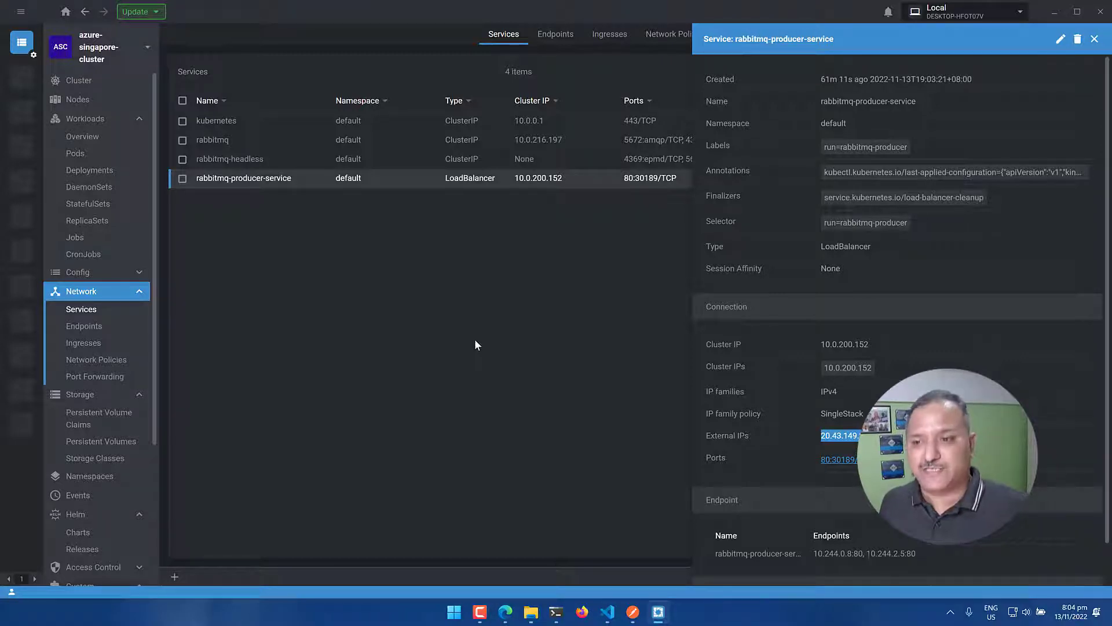
key(alt+tab)
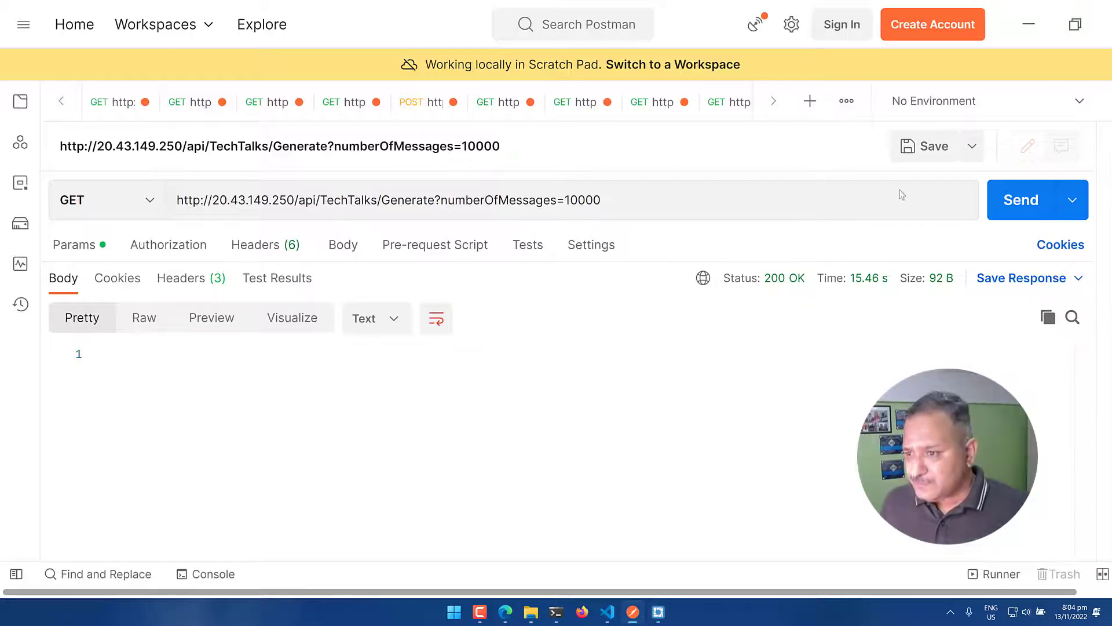
Send GET /api/TechTalks/Generate?numberOfMessages=10000 to 20.43.149.250 and get 200 OK
click(1021, 199)
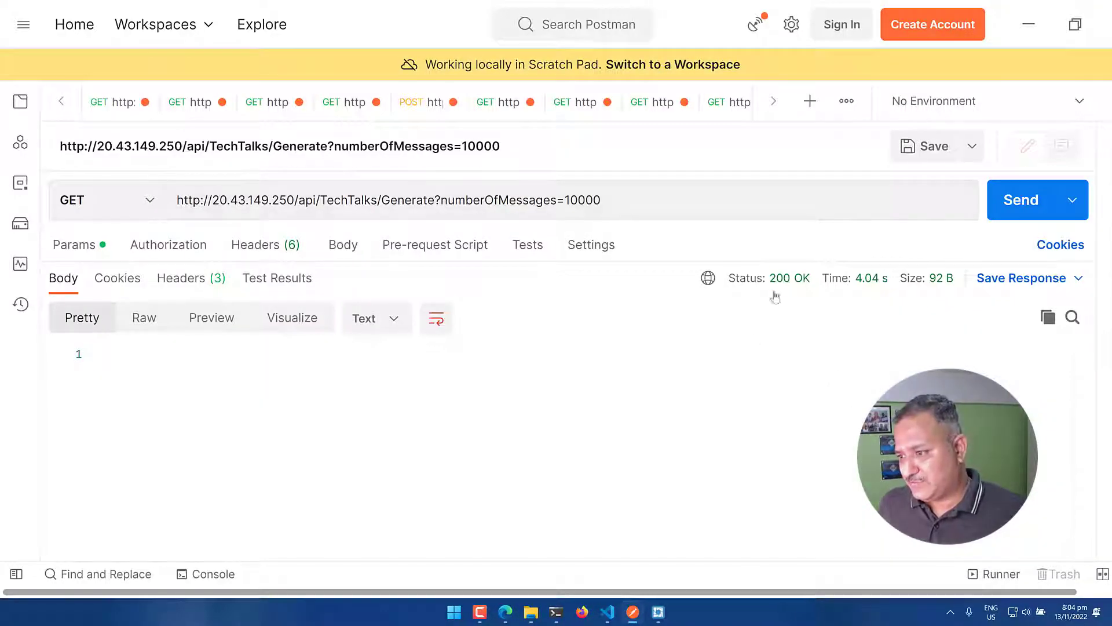
mouse_move(512, 412)
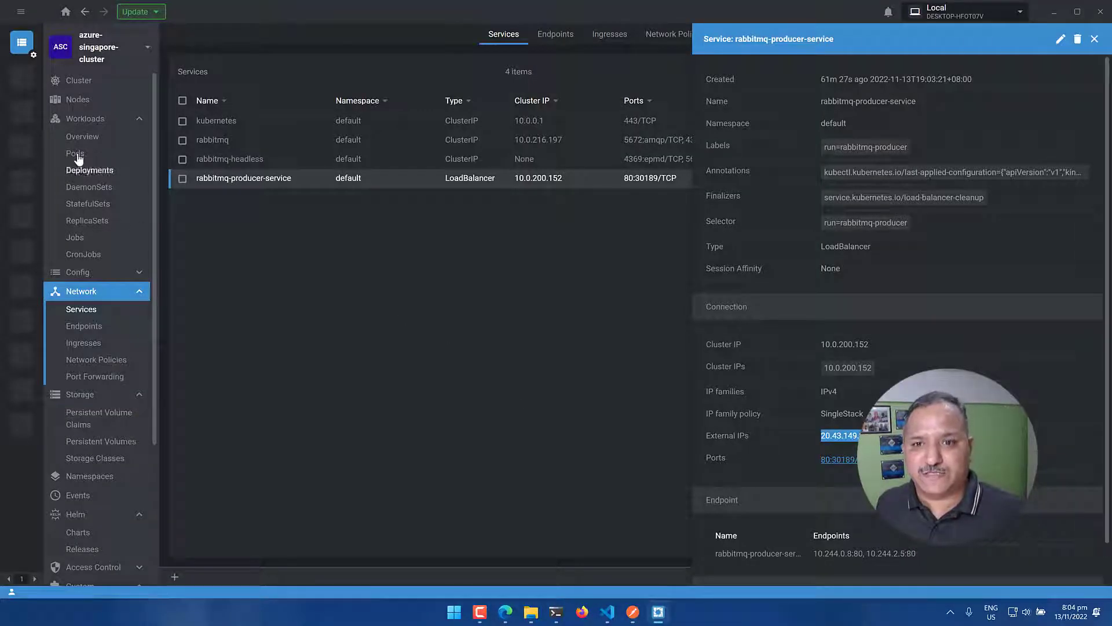
Inspect the rabbitmq-consumer pod's details and its logs showing TechTalks messages processed
click(75, 153)
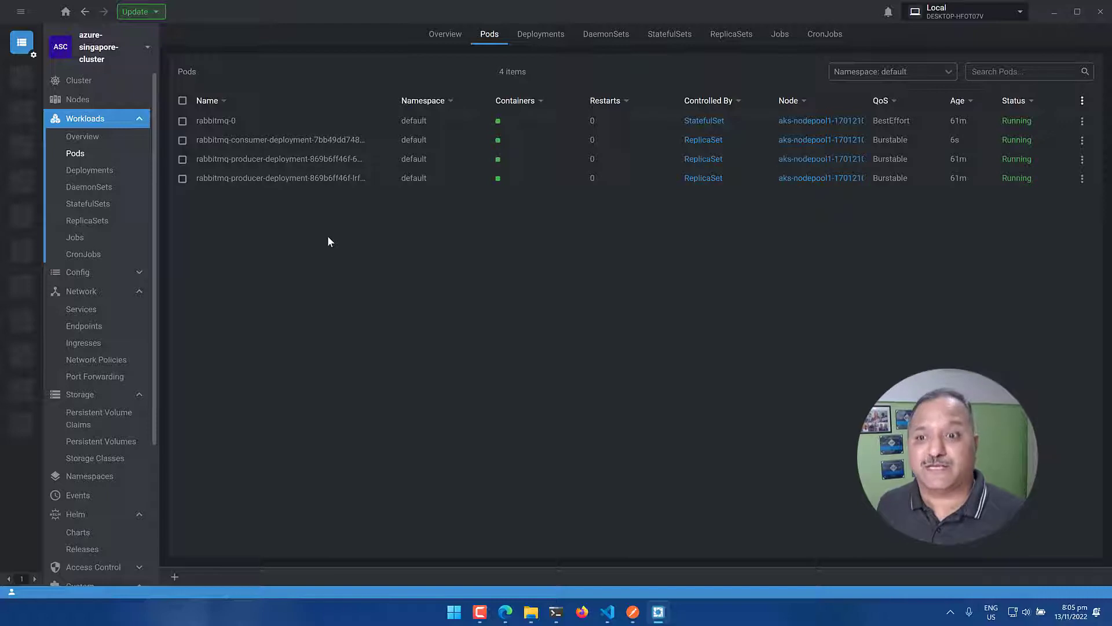
mouse_move(260, 150)
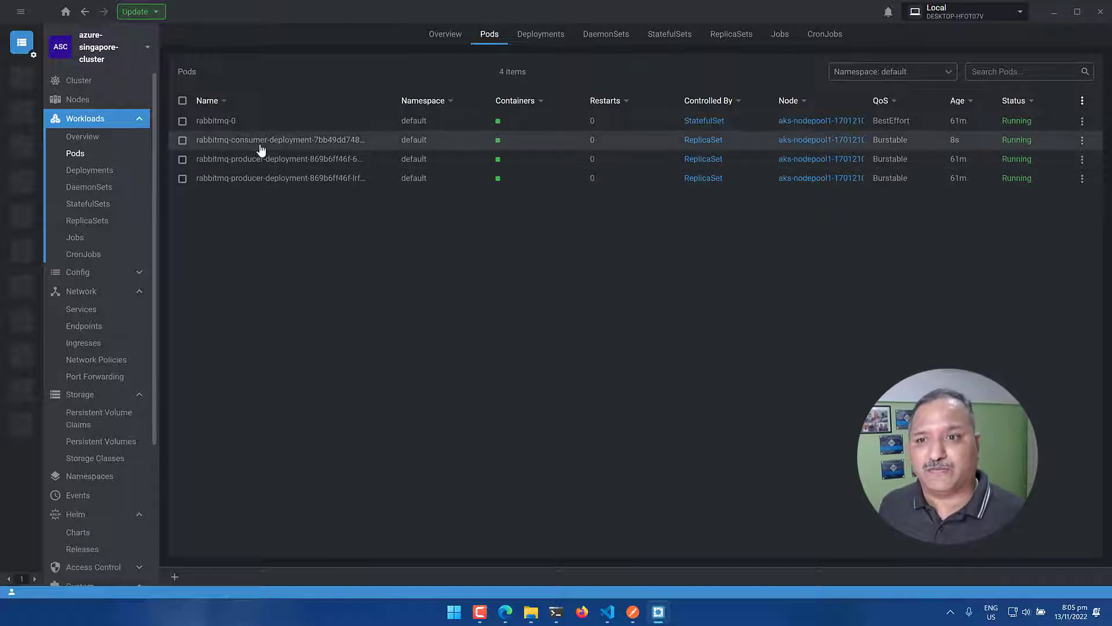
mouse_move(299, 150)
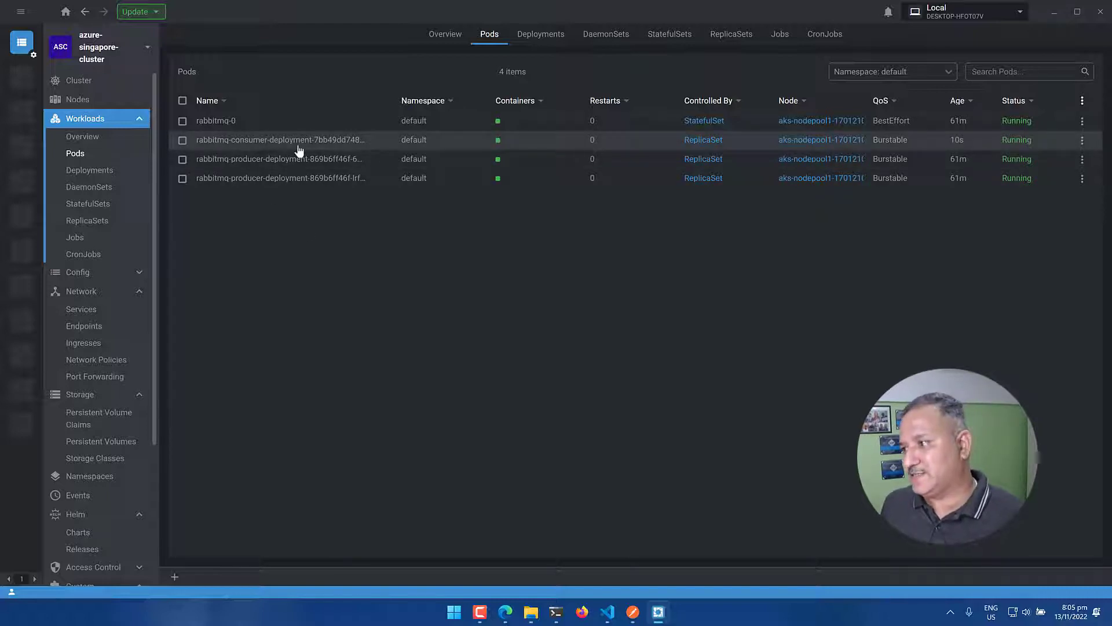
click(298, 139)
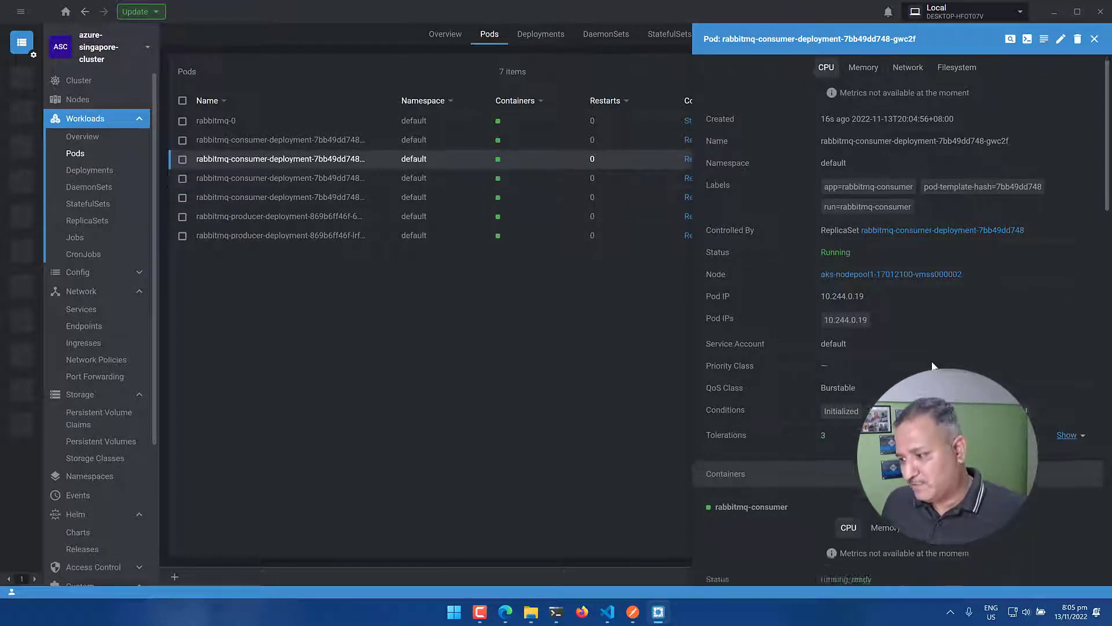
scroll(down, 3)
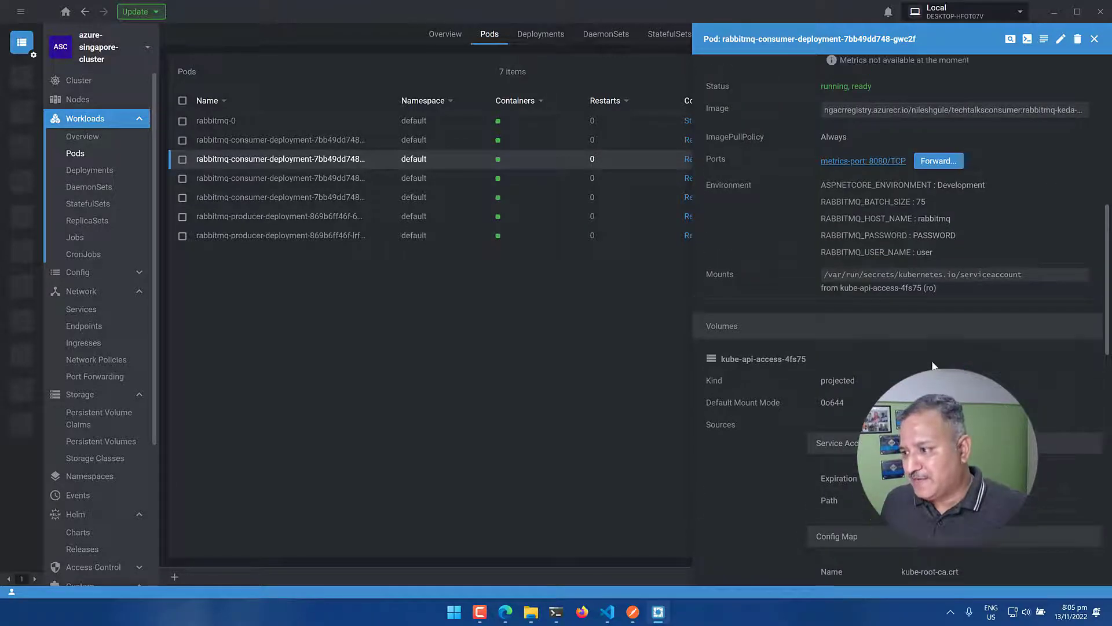
click(1044, 39)
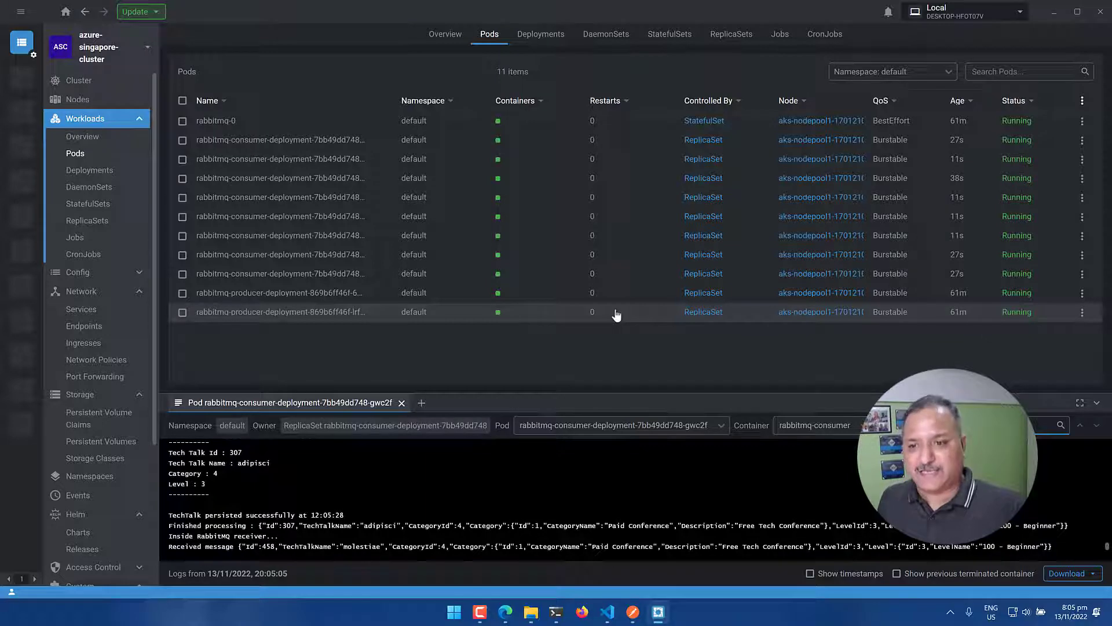
Move to the browser's nodepool1 page in the Azure portal
key(alt+tab)
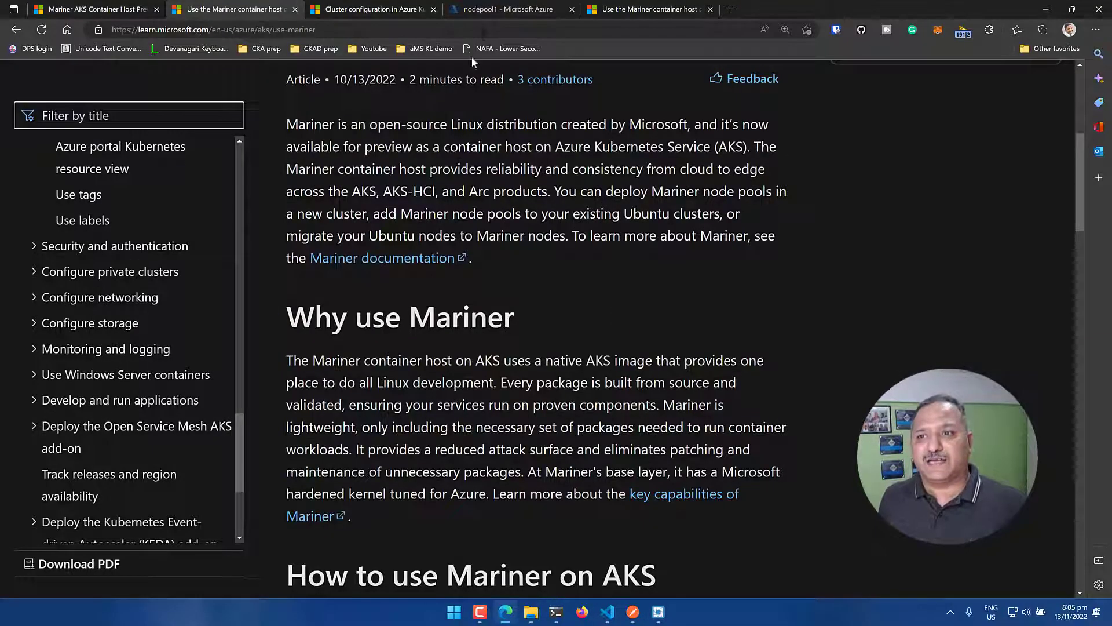
click(508, 10)
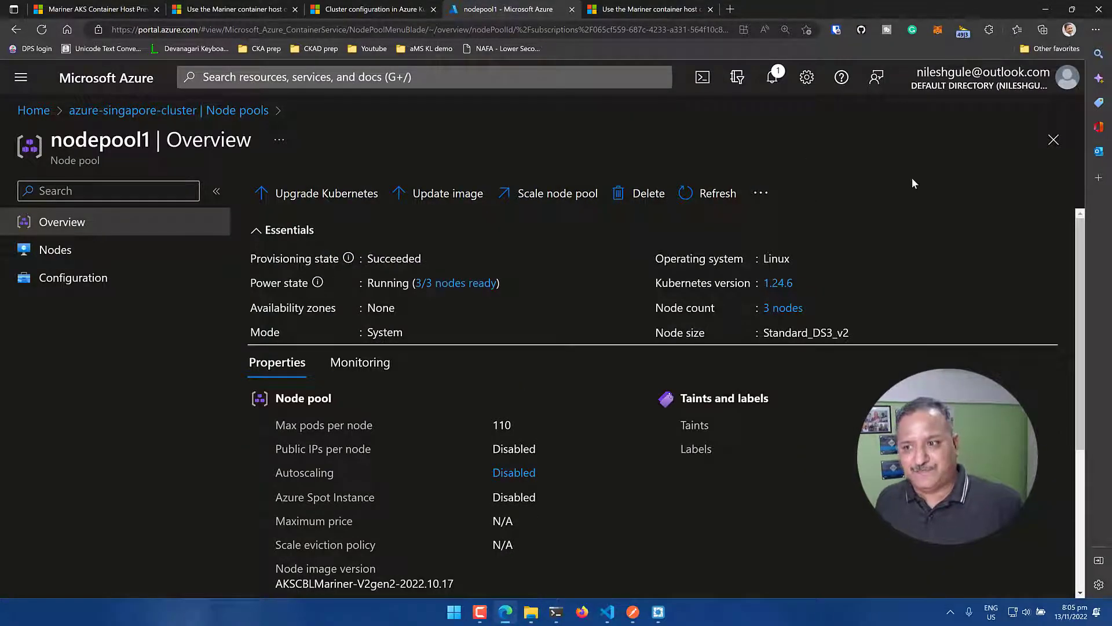
mouse_move(936, 185)
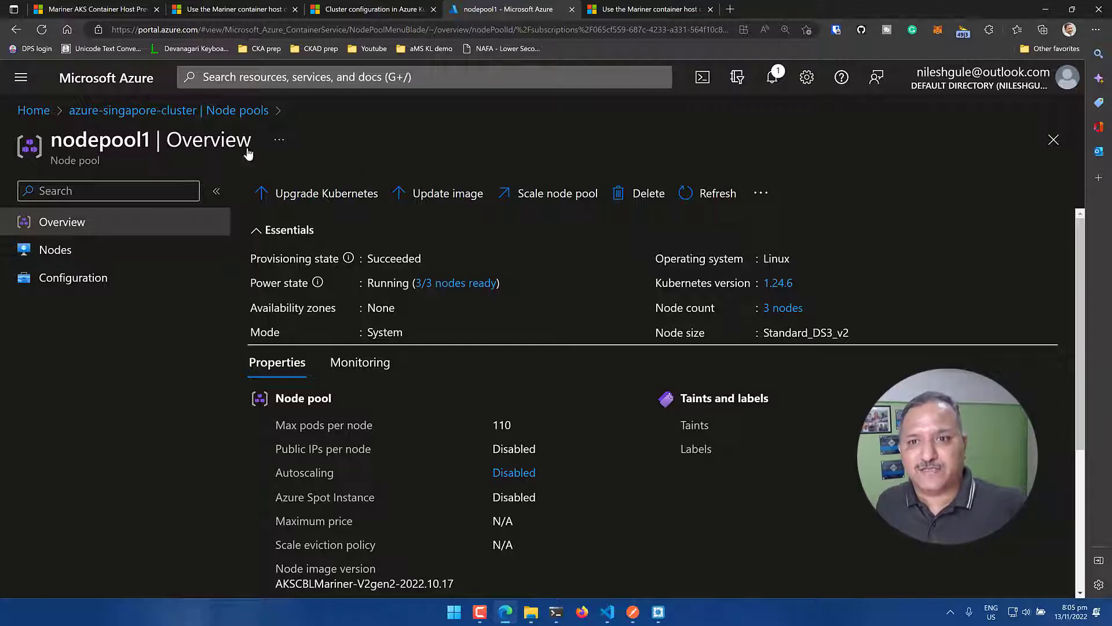
mouse_move(98, 116)
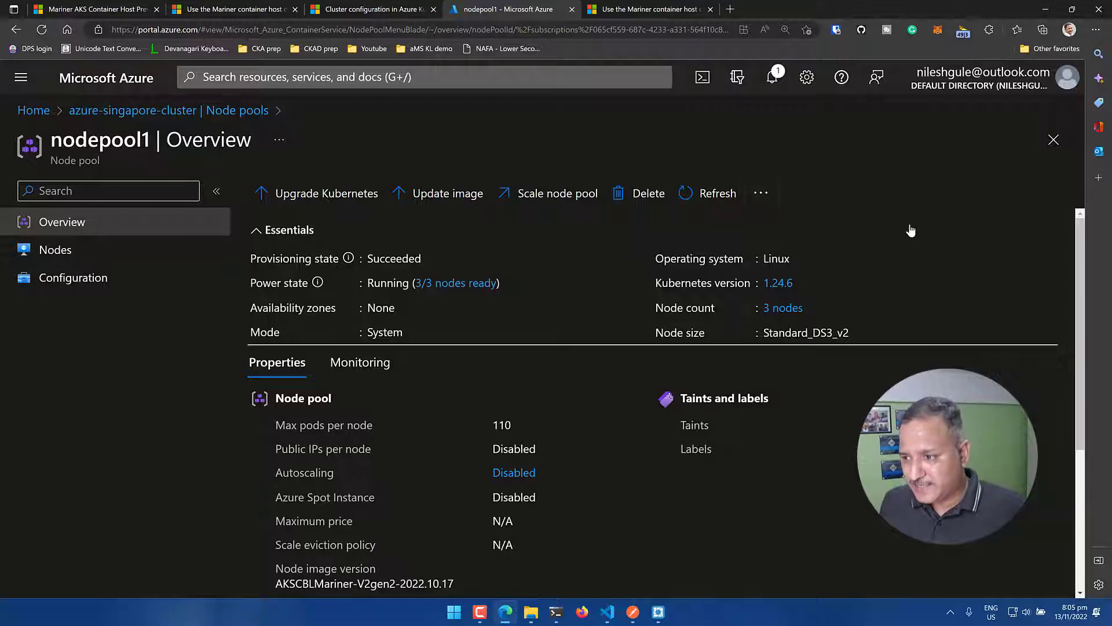
Highlight nodepool1's node image version AKSCBLMariner-V2gen2-2022.10.17 in its Overview properties
scroll(down, 3)
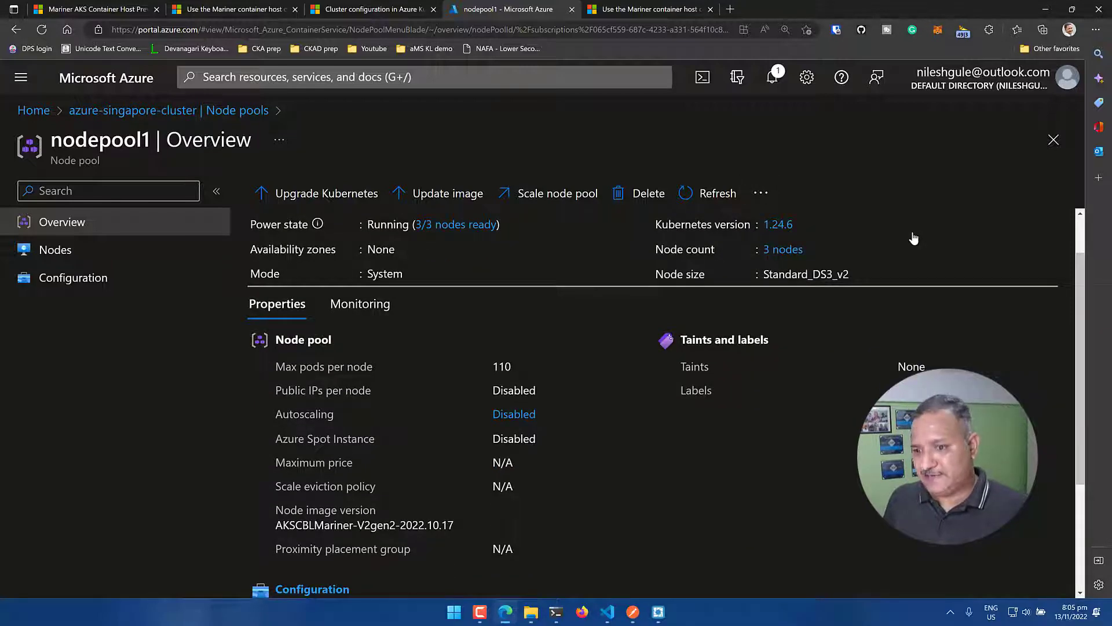
scroll(down, 3)
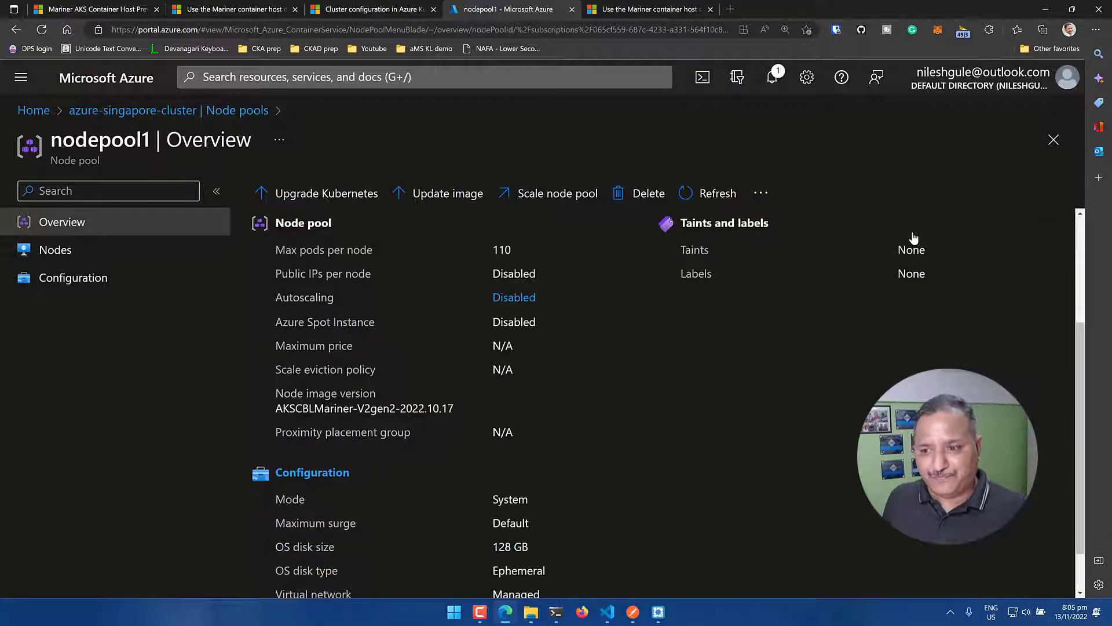
scroll(down, 3)
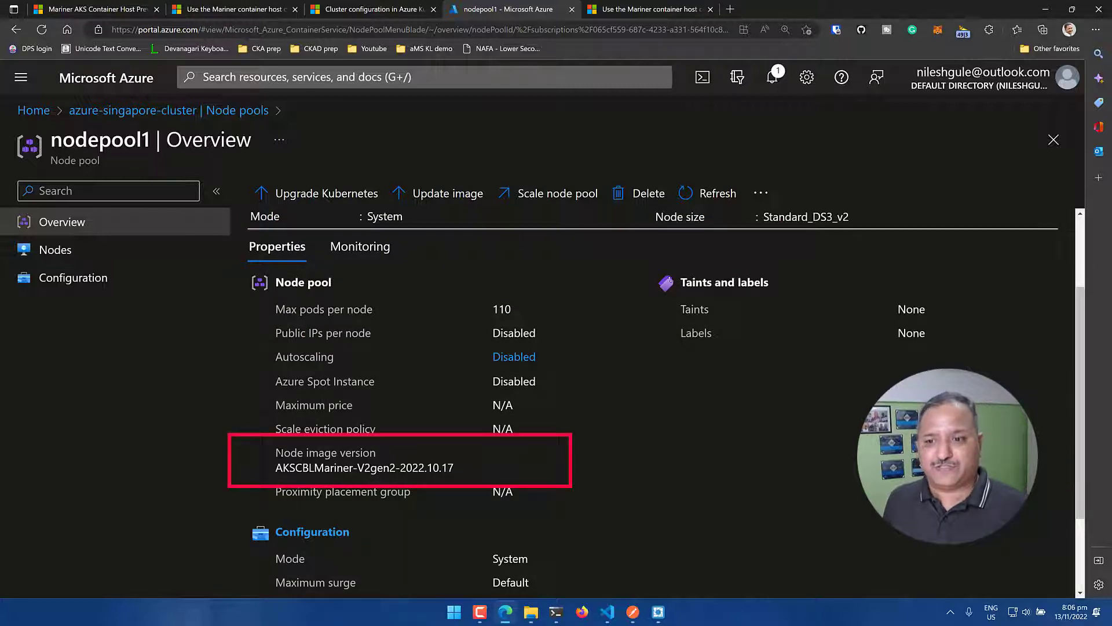
drag(276, 451, 438, 467)
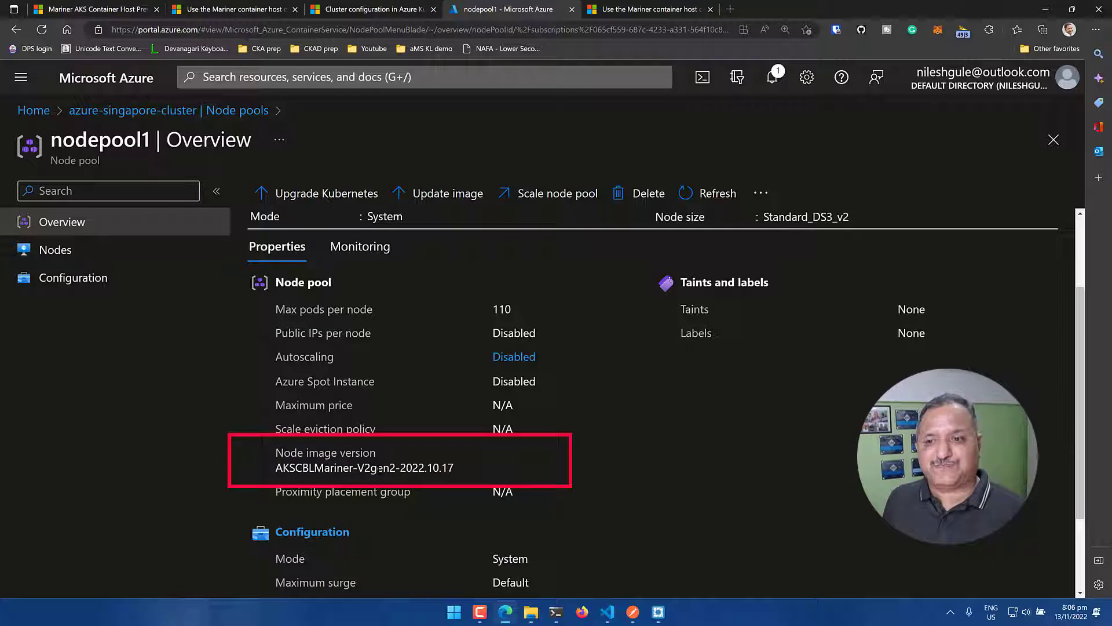
drag(419, 467, 454, 466)
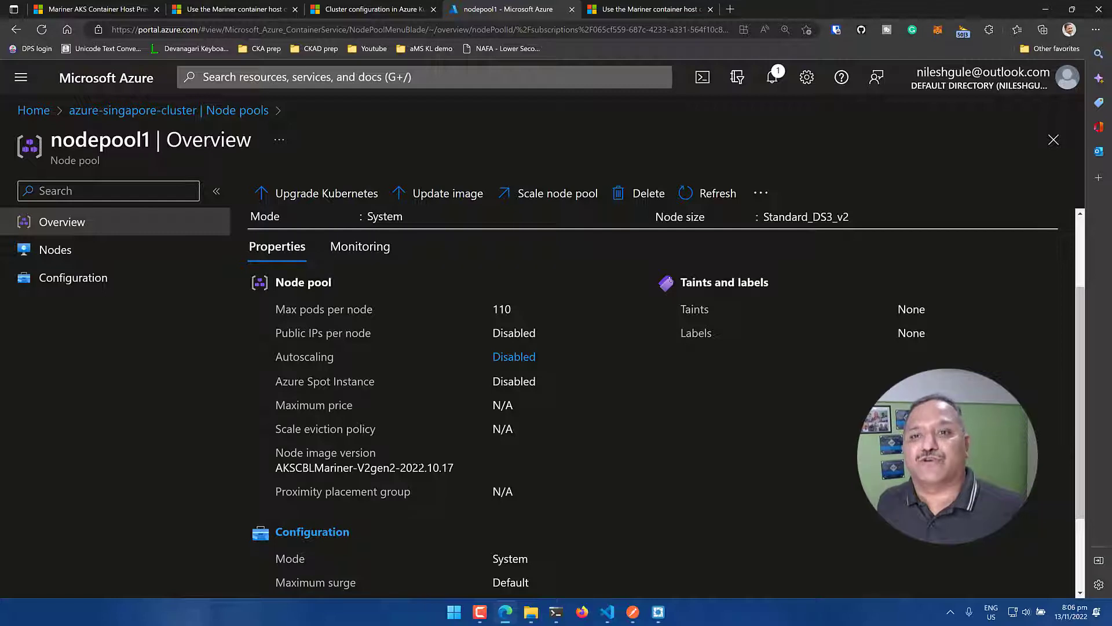
mouse_move(340, 116)
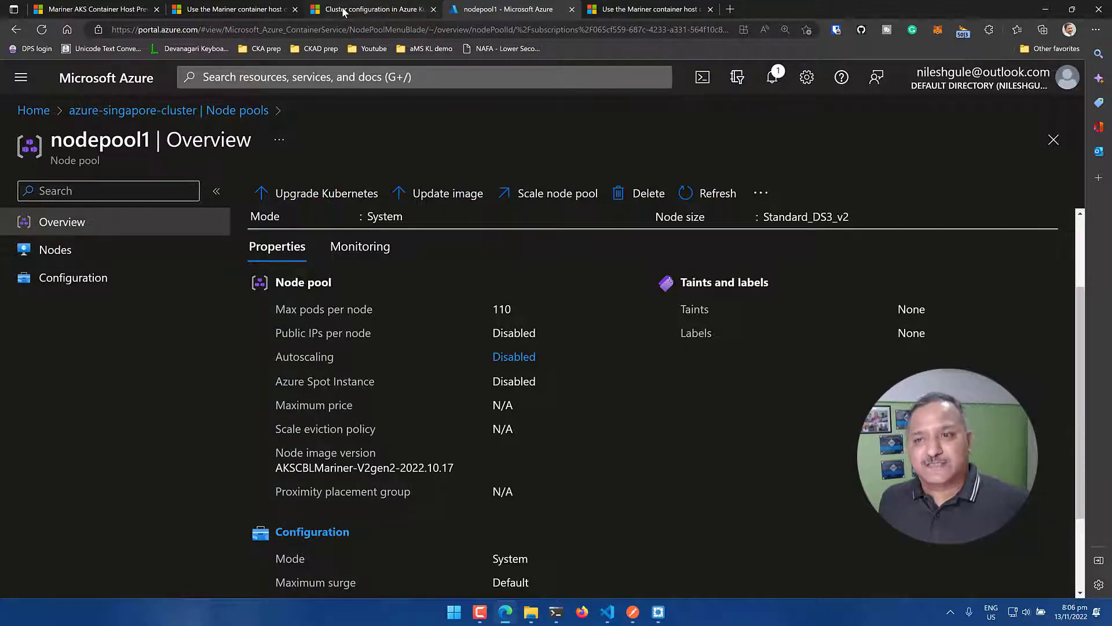
Read through the article's Limitations list, marking the Gen 2 image limitation
click(651, 9)
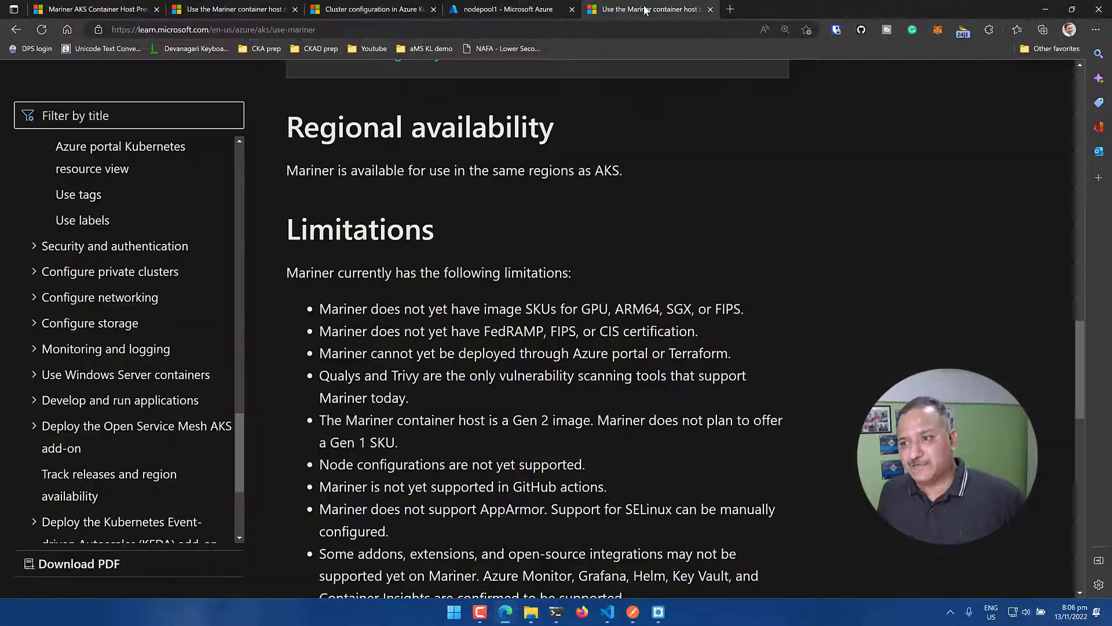
mouse_move(857, 260)
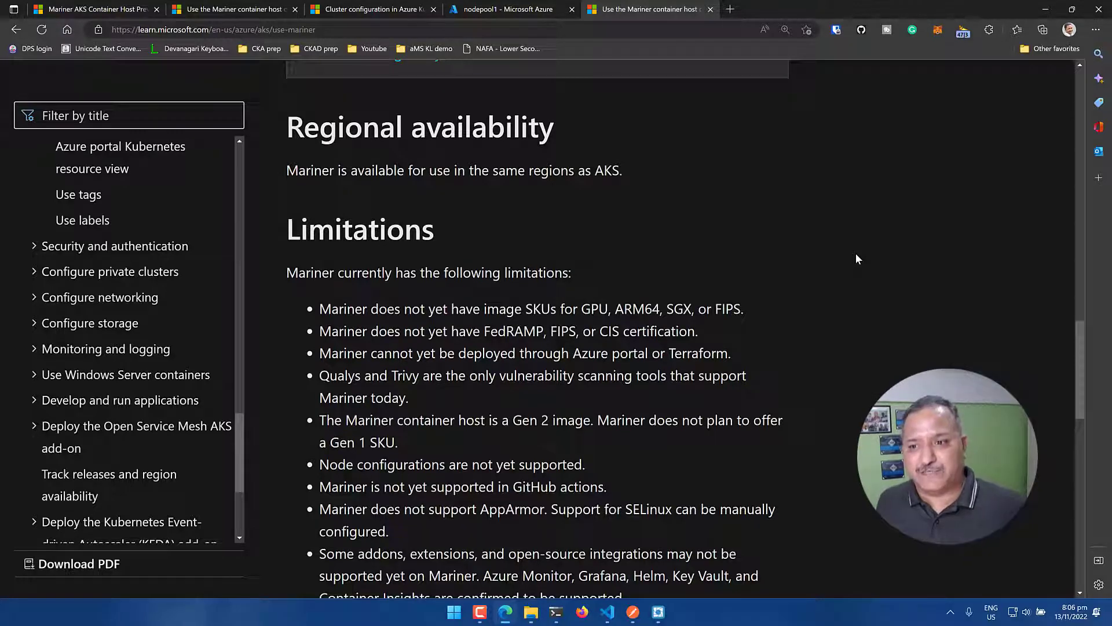
scroll(down, 3)
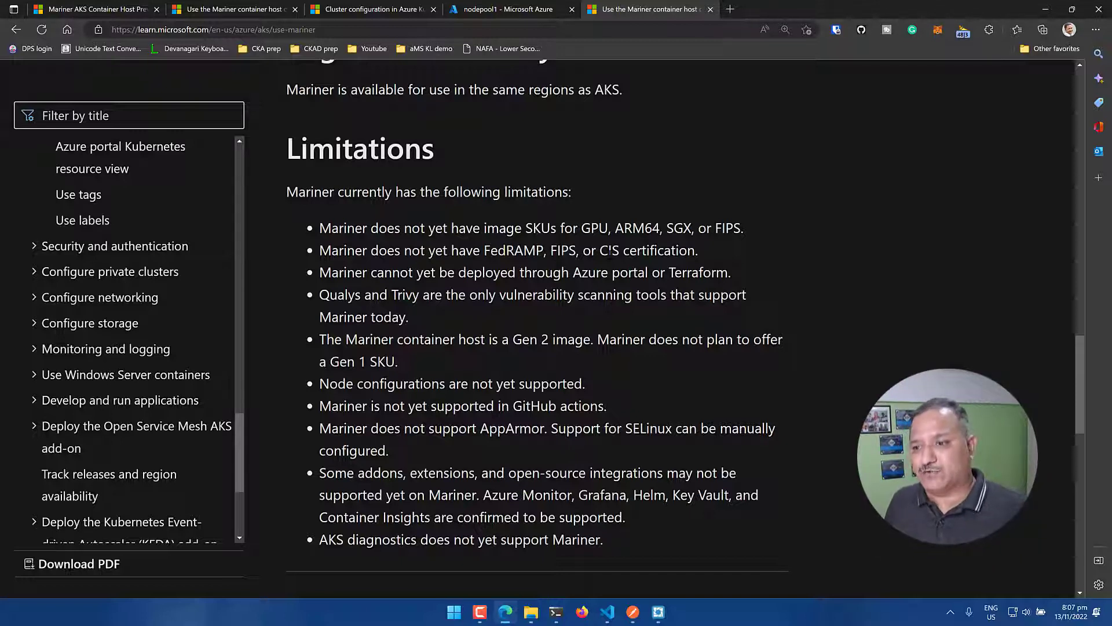
scroll(down, 3)
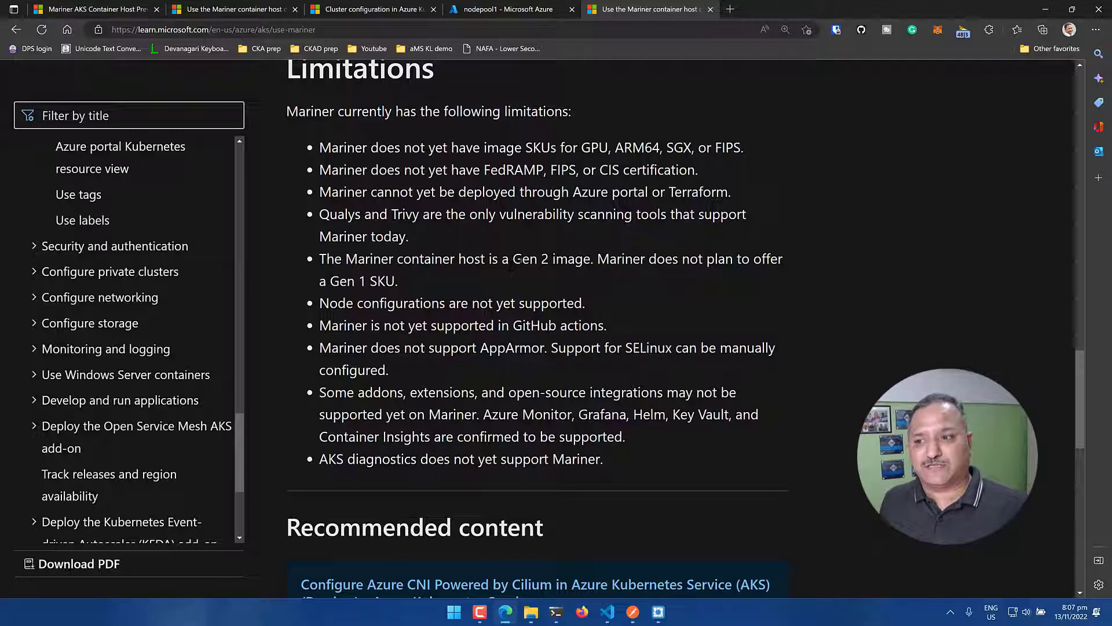
drag(521, 258, 591, 258)
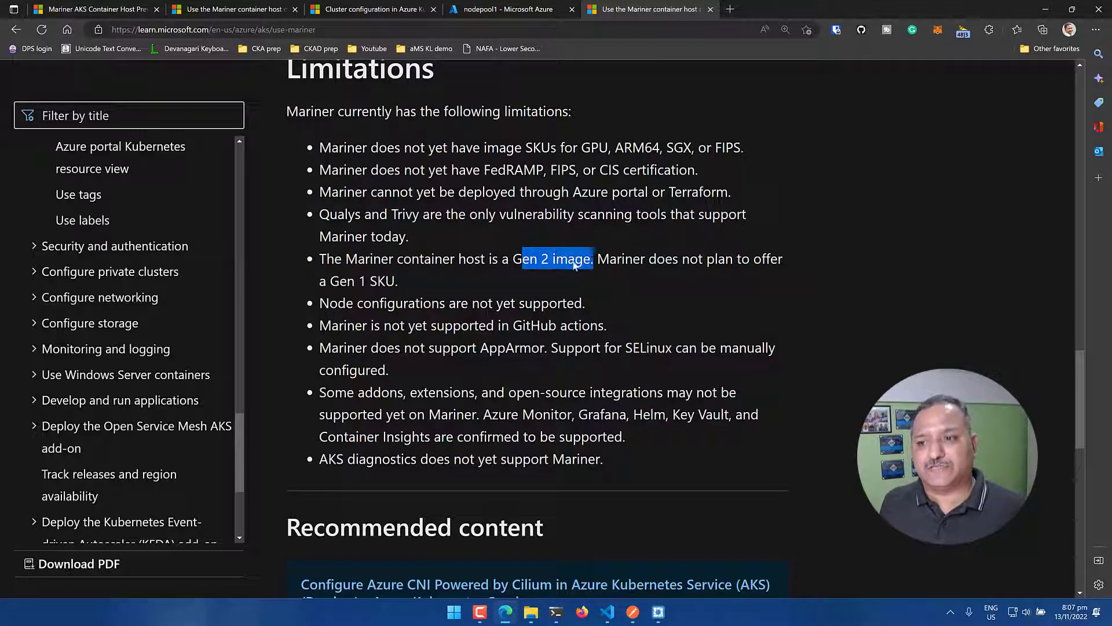
scroll(down, 3)
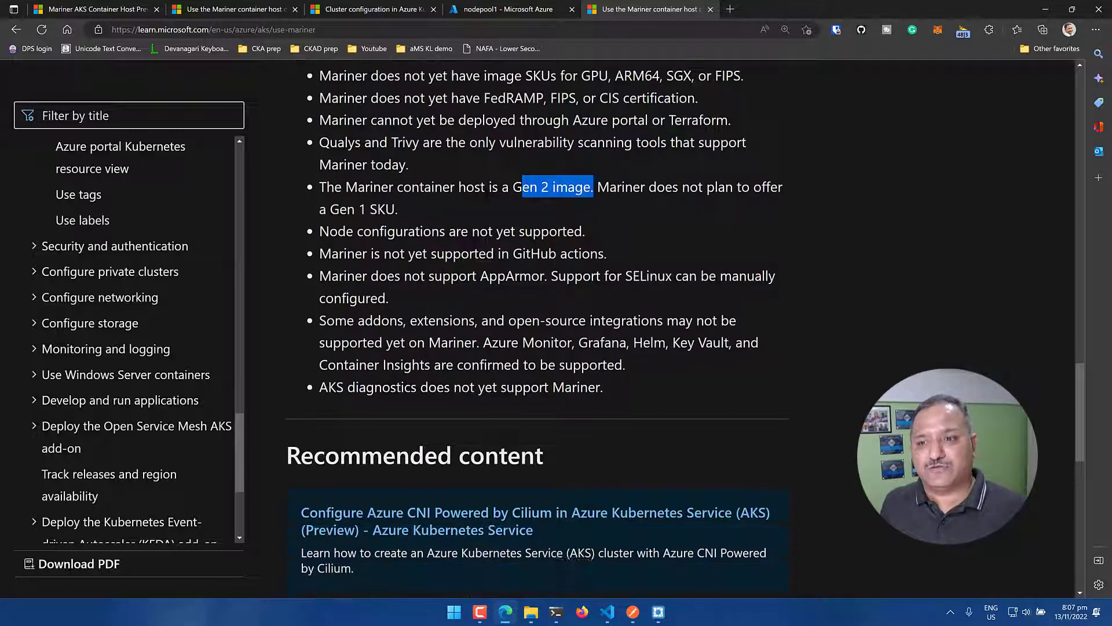
scroll(down, 3)
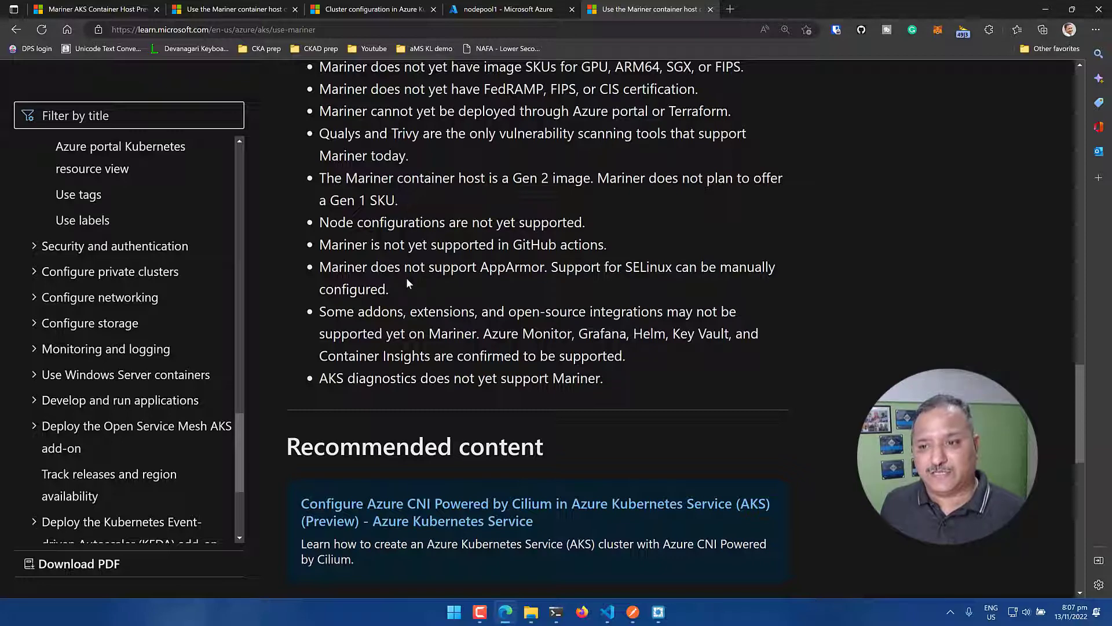
scroll(down, 3)
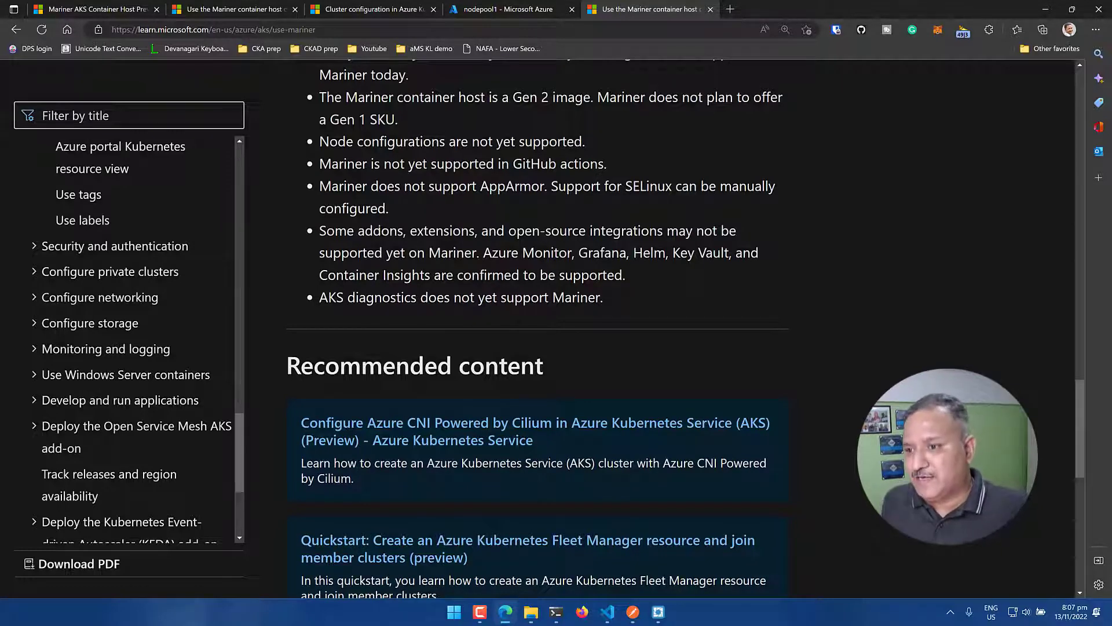
mouse_move(634, 266)
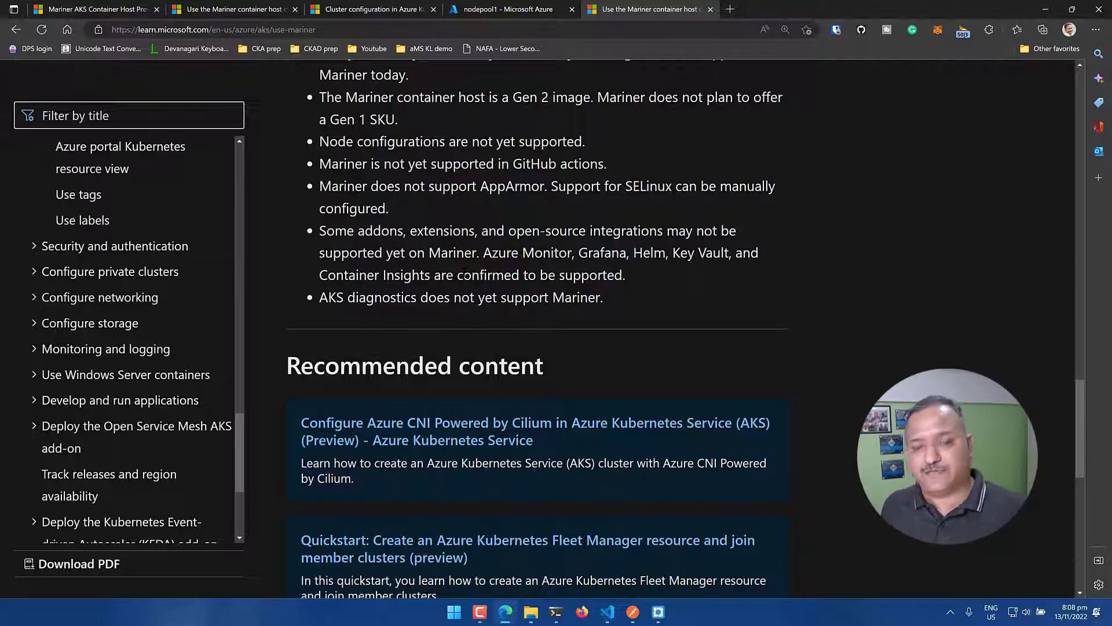
scroll(up, 3)
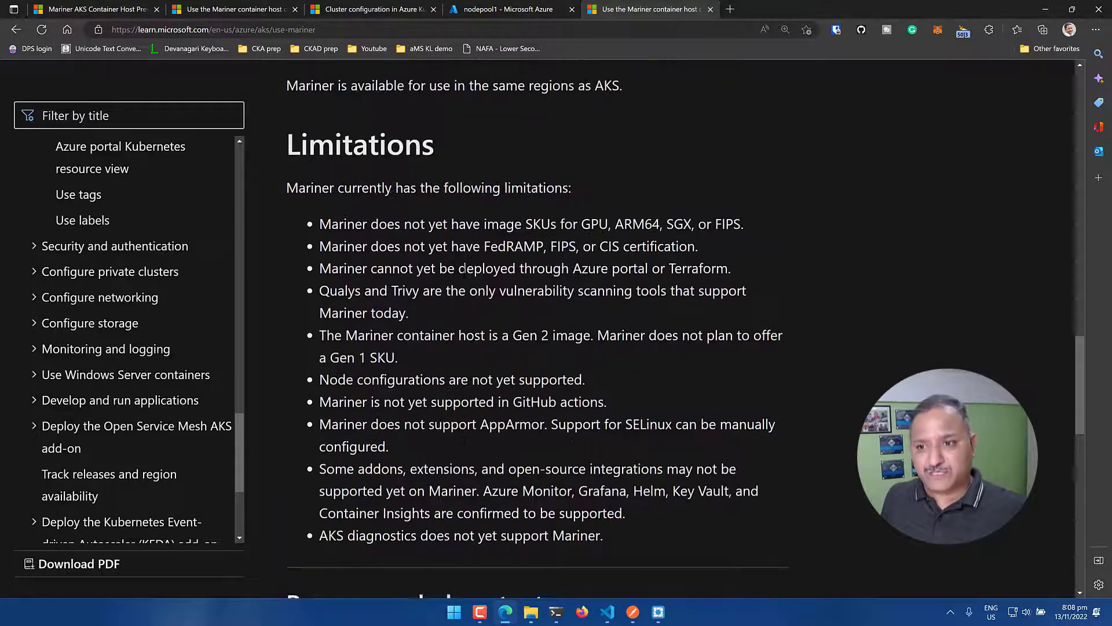